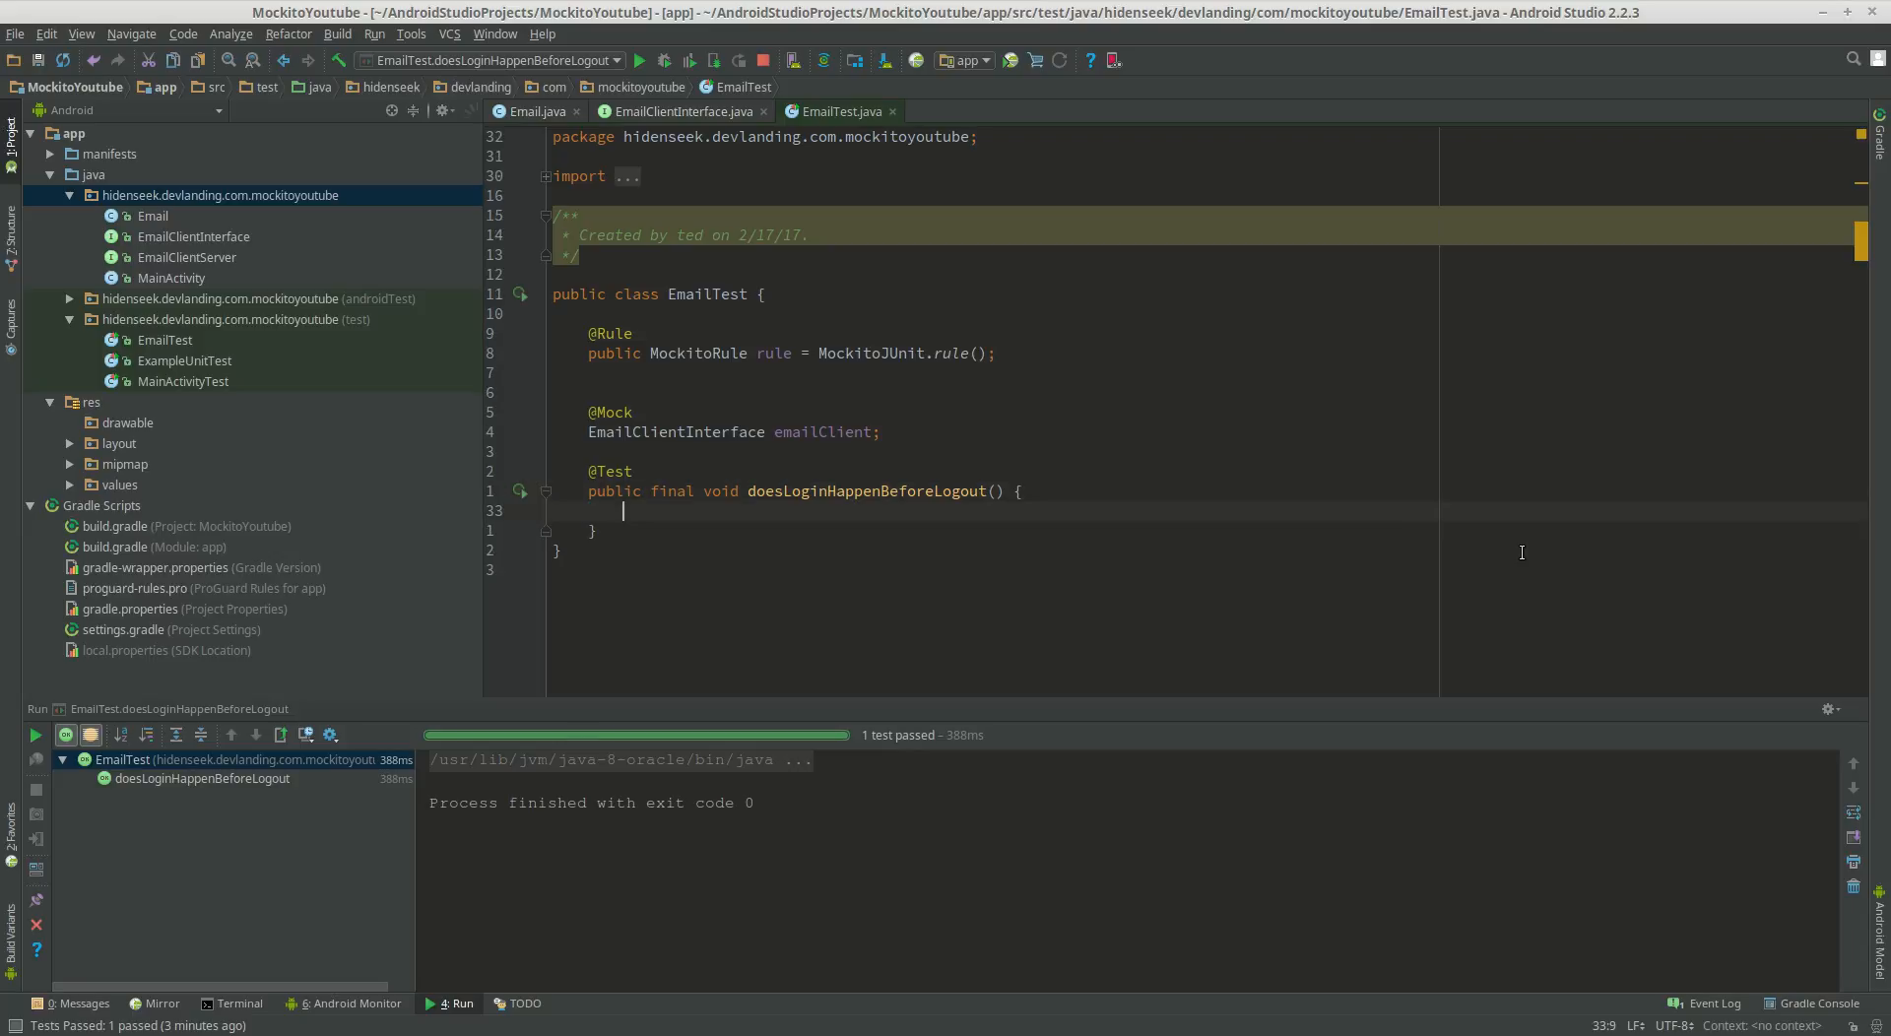
# Declare InOrder inOrder = Mockito.inOrder(emailClient); in the doesLoginHappenBeforeLogout test
pyautogui.write('InOrder')
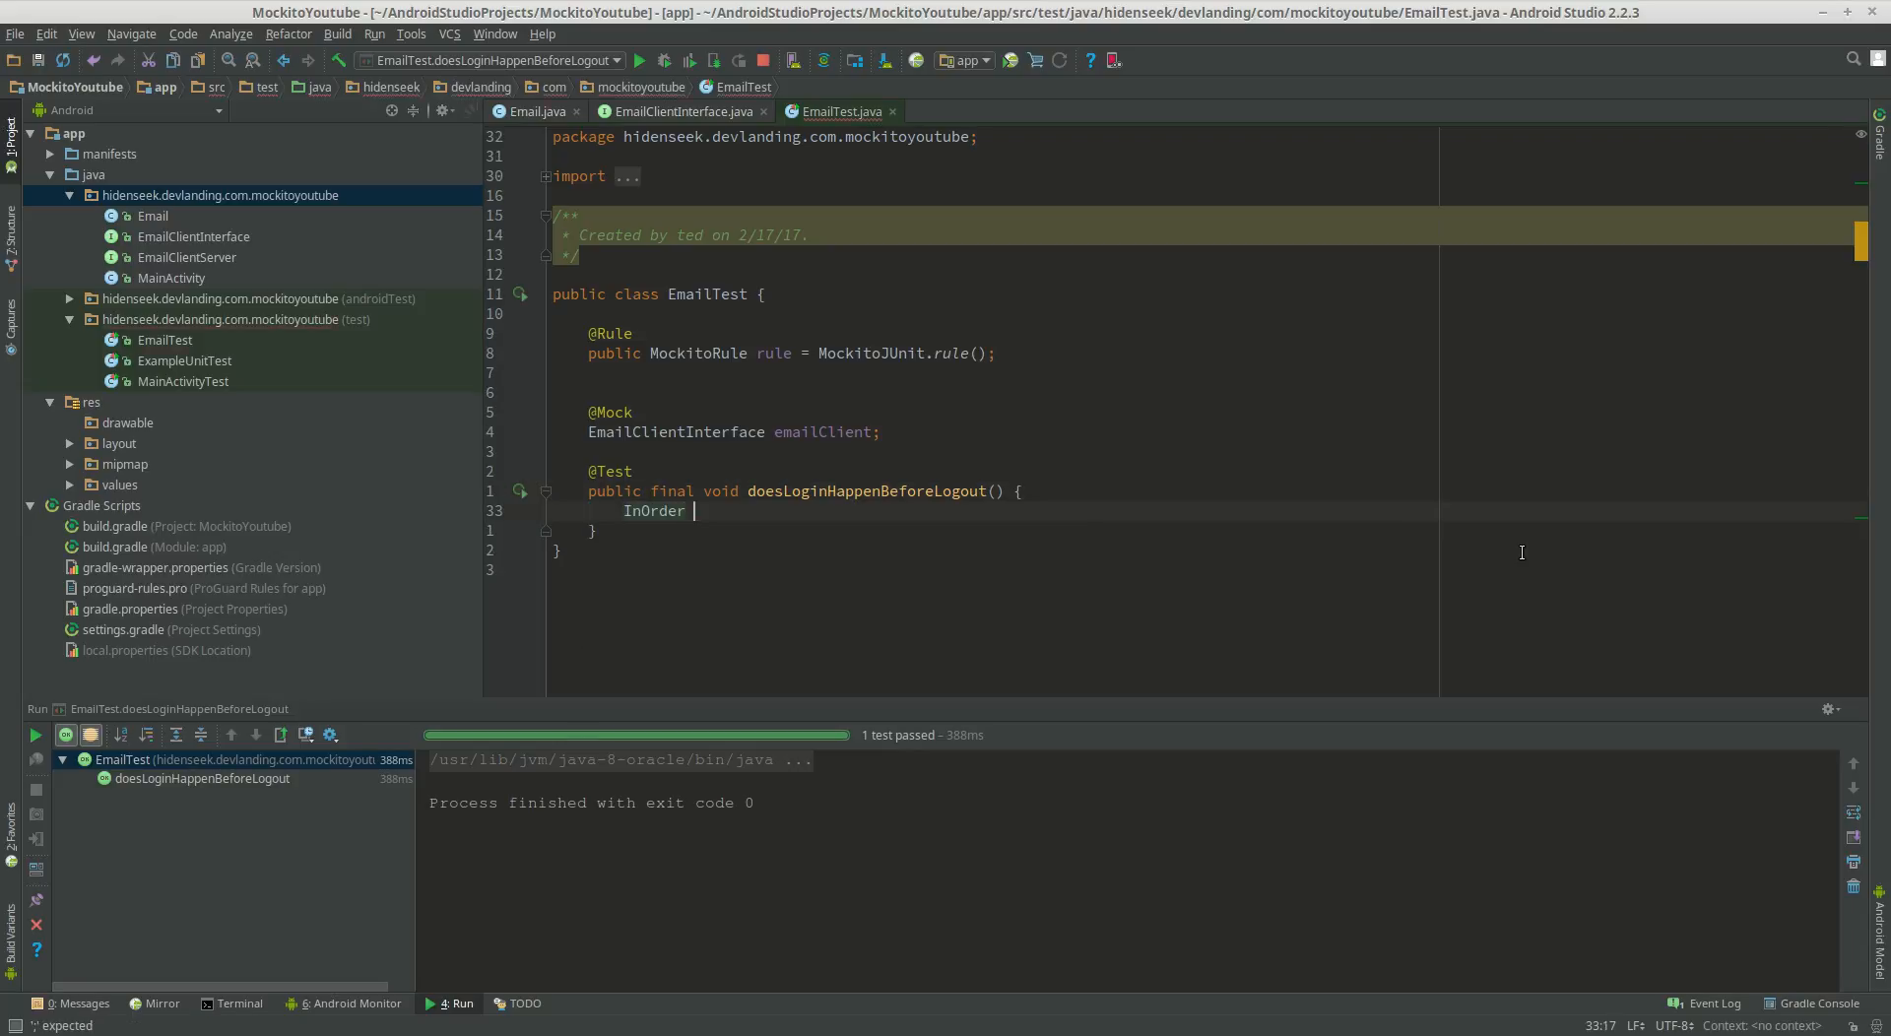
pyautogui.write('inOrder')
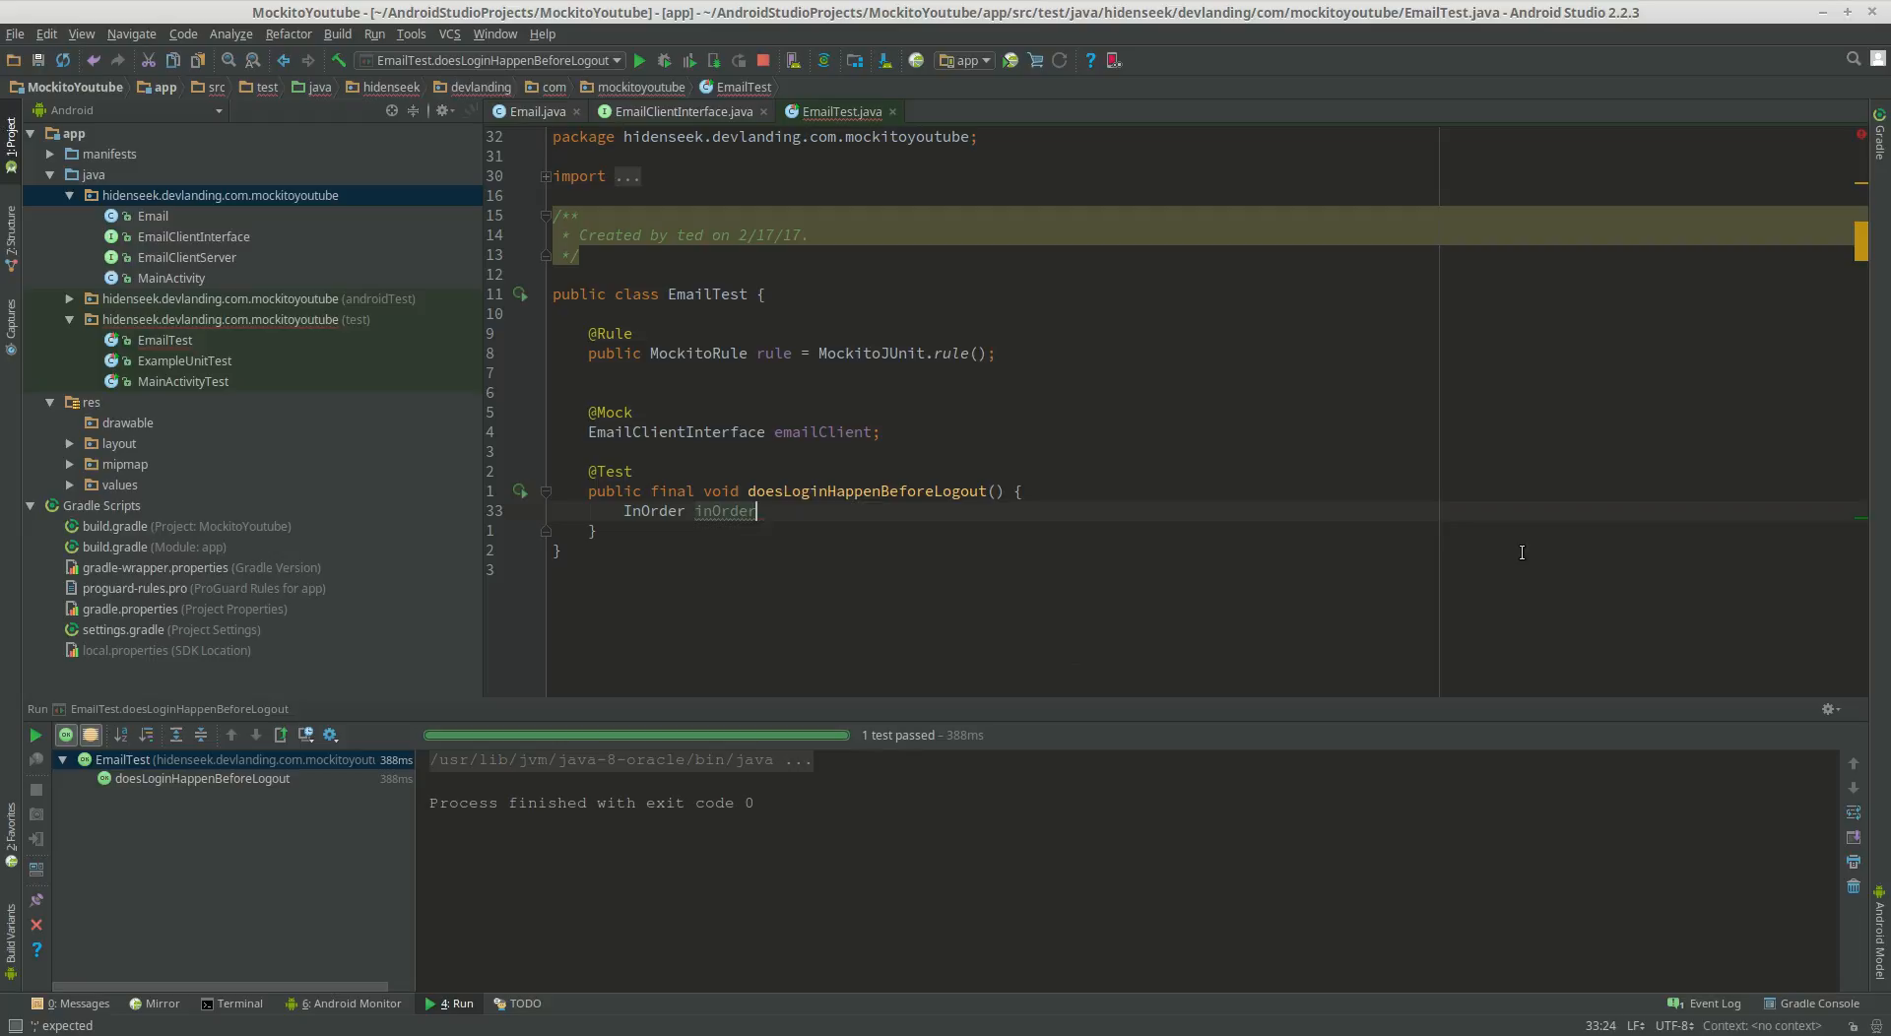
pyautogui.write('= Mockito.')
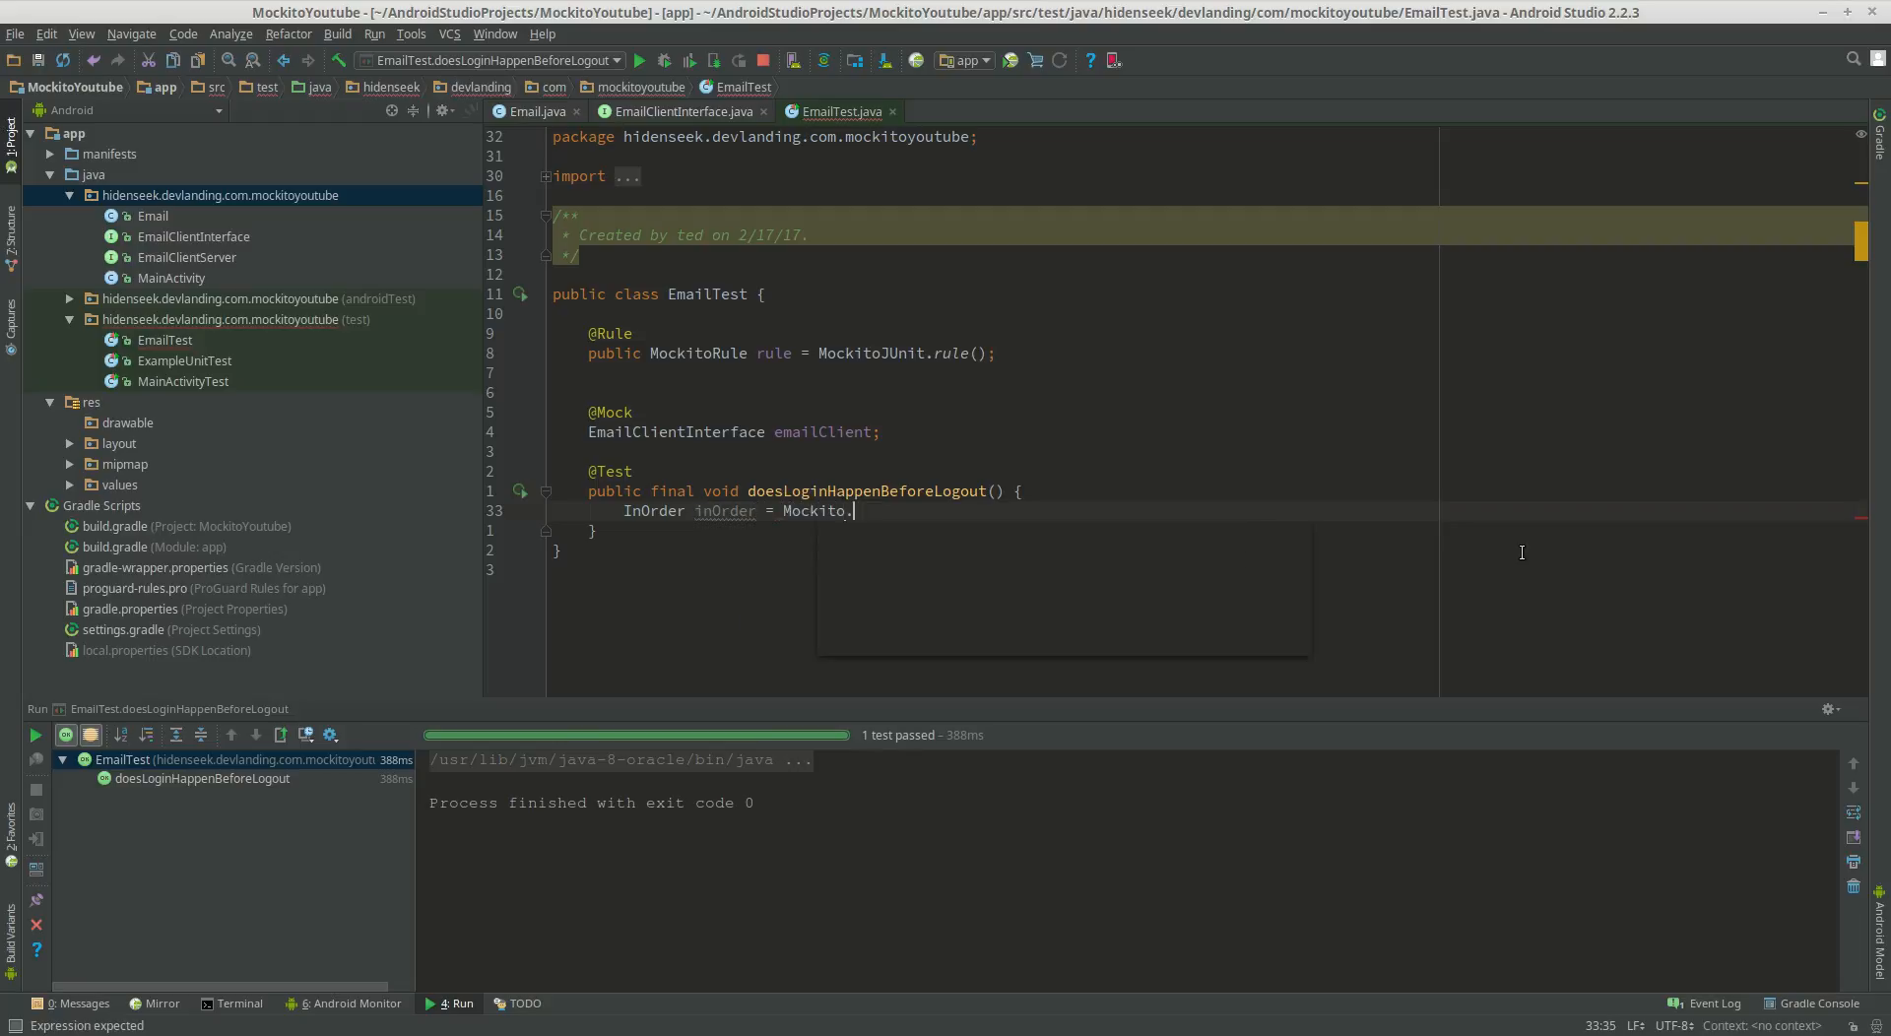
pyautogui.write('inOrder()')
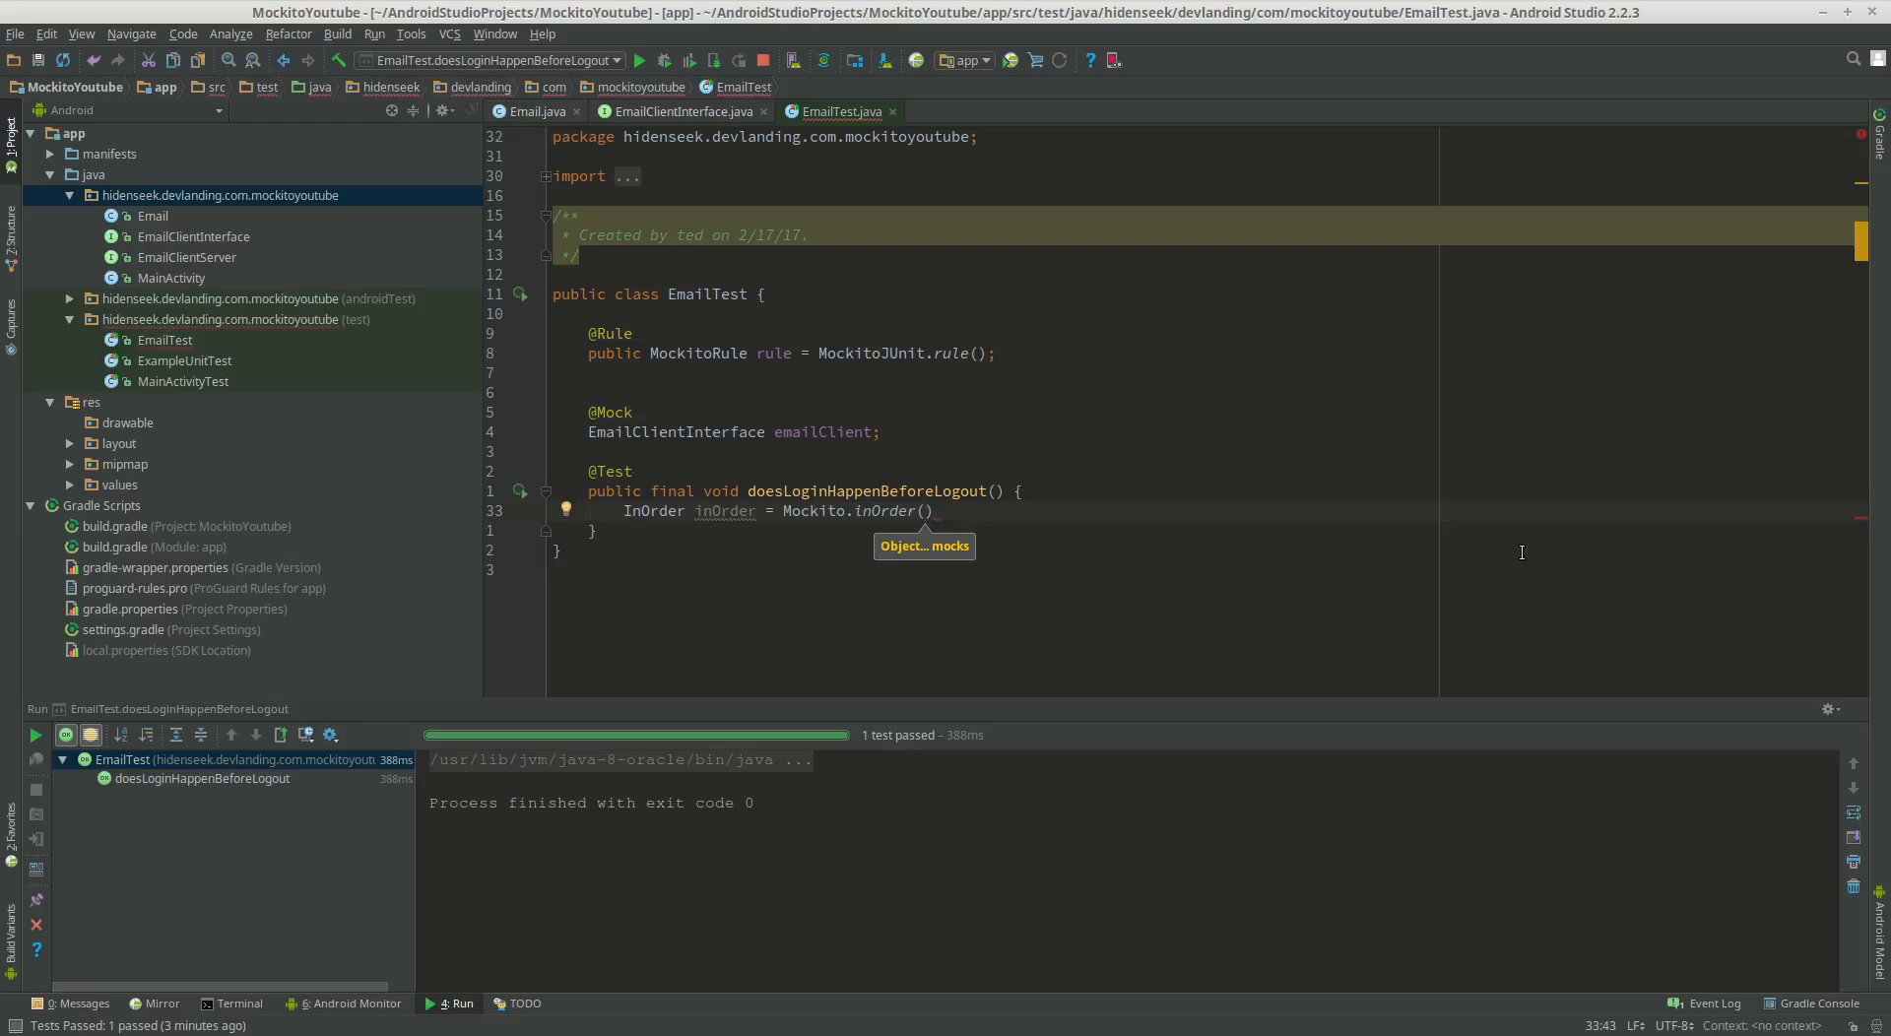
pyautogui.write('emailClient);')
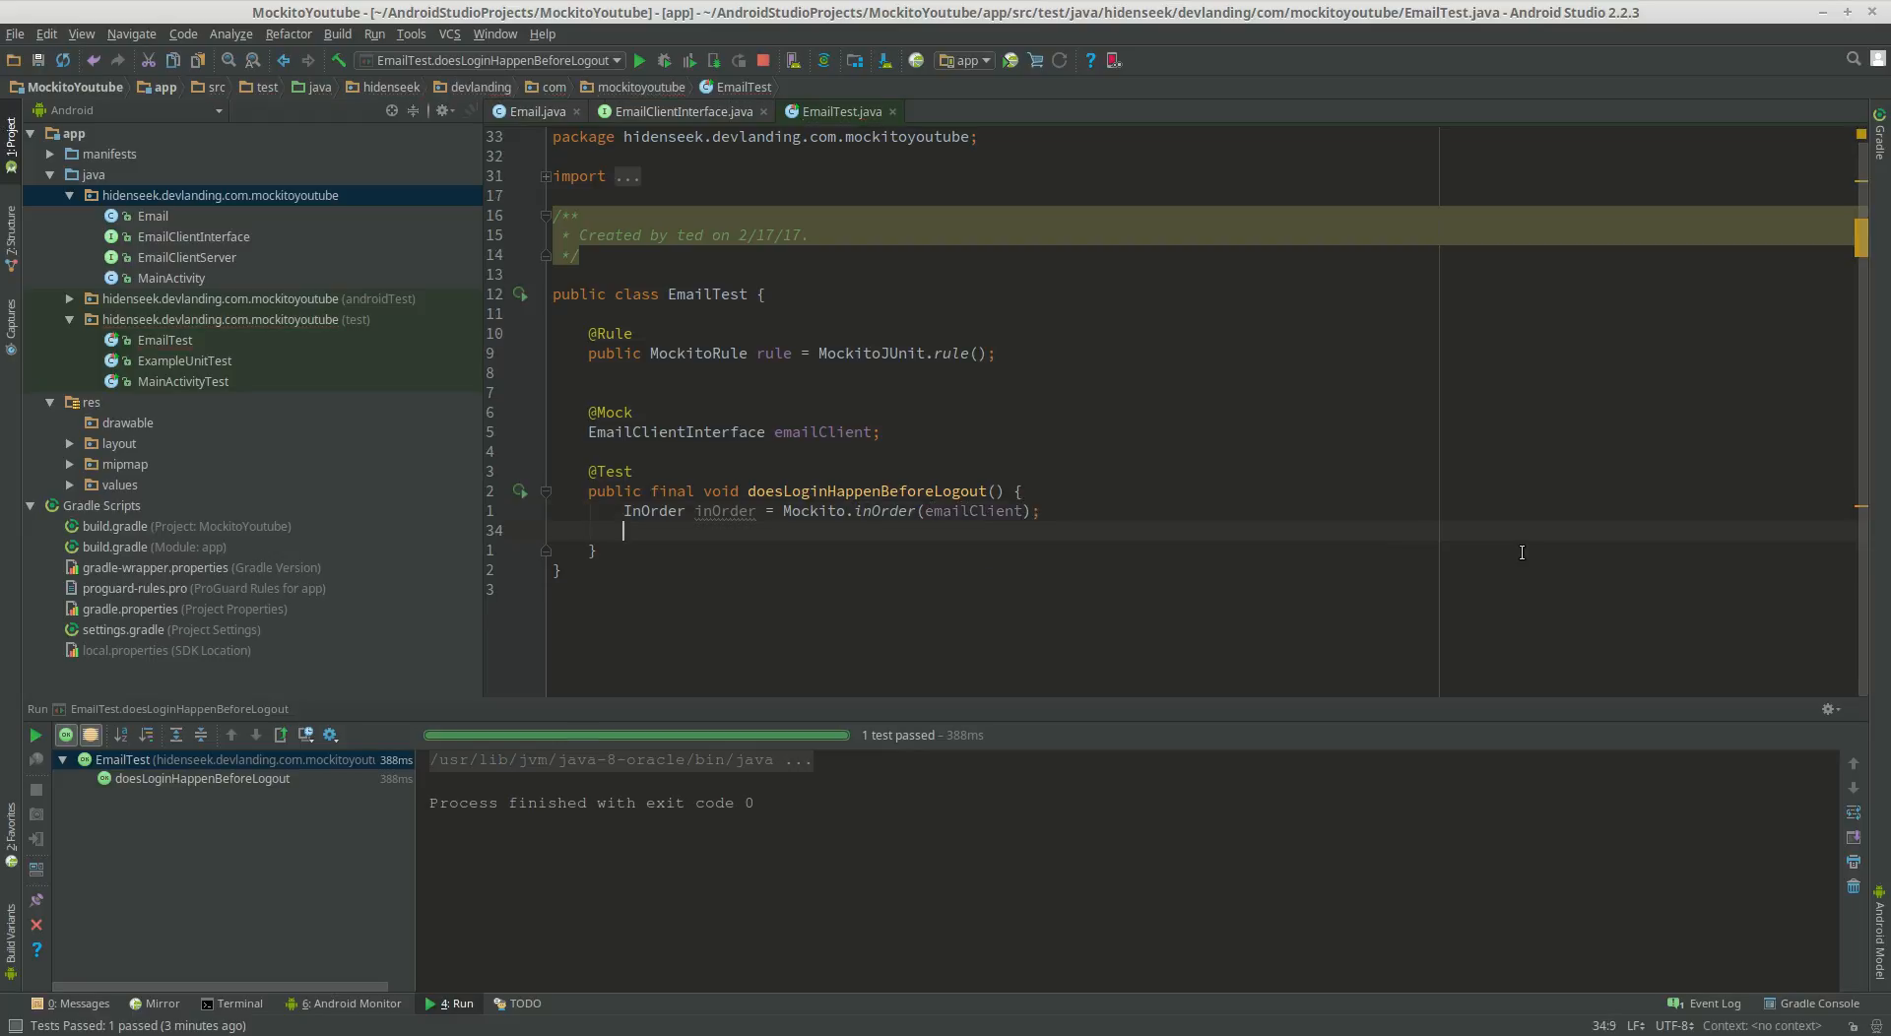
# Add inOrder.verify(emailClient).login() and inOrder.verify(emailClient).logout() verification lines
pyautogui.write('inOrder')
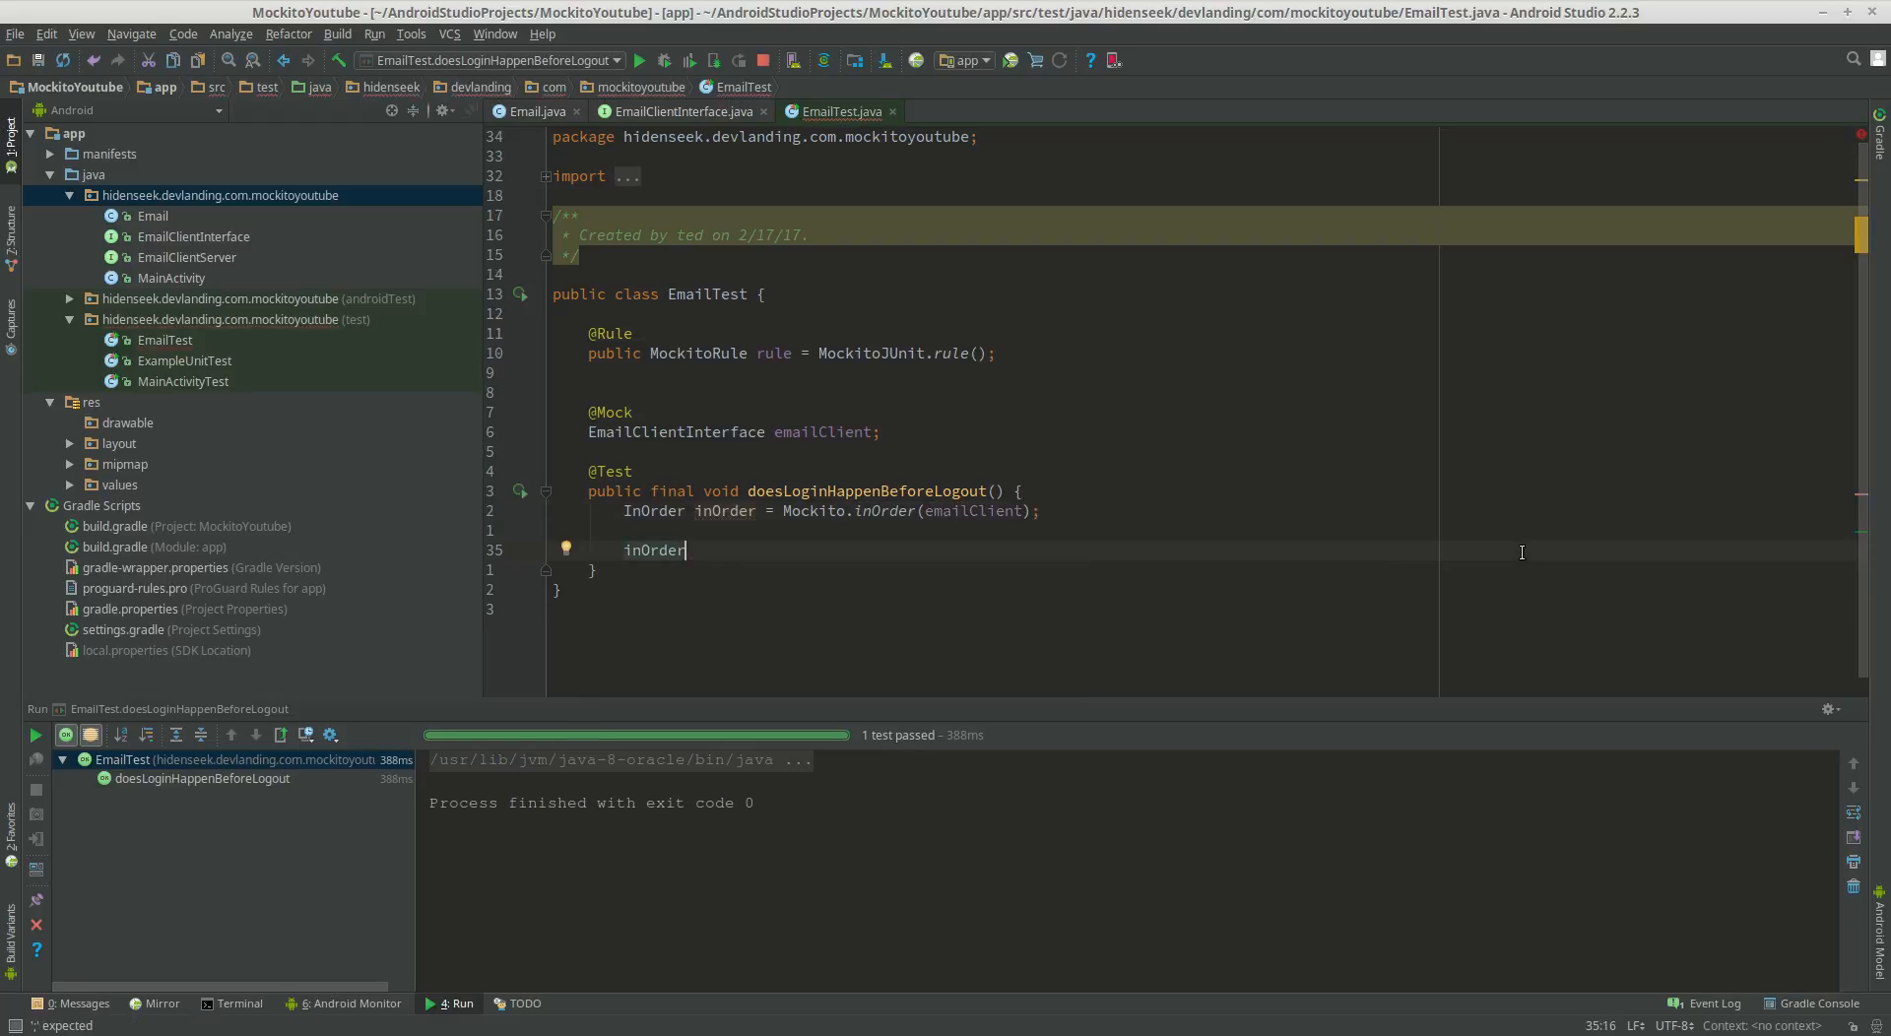
pyautogui.write('.verify()')
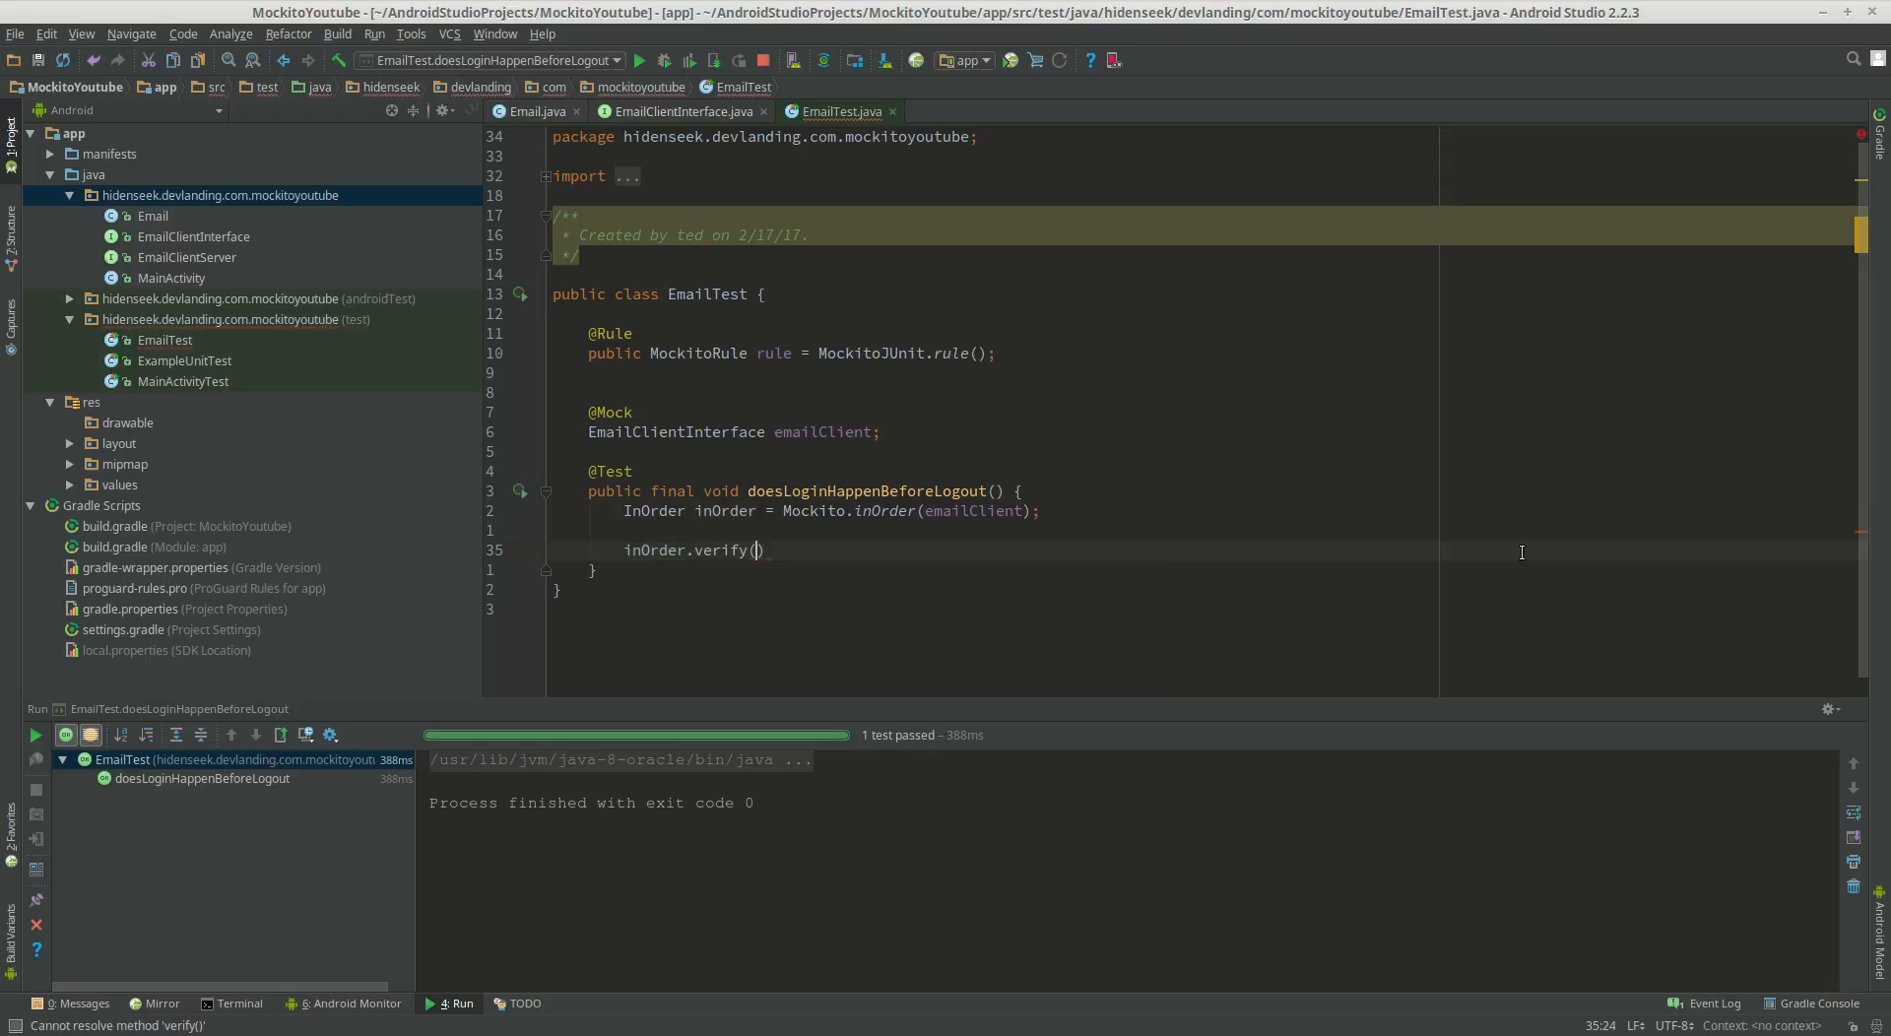
pyautogui.write('emailClient')
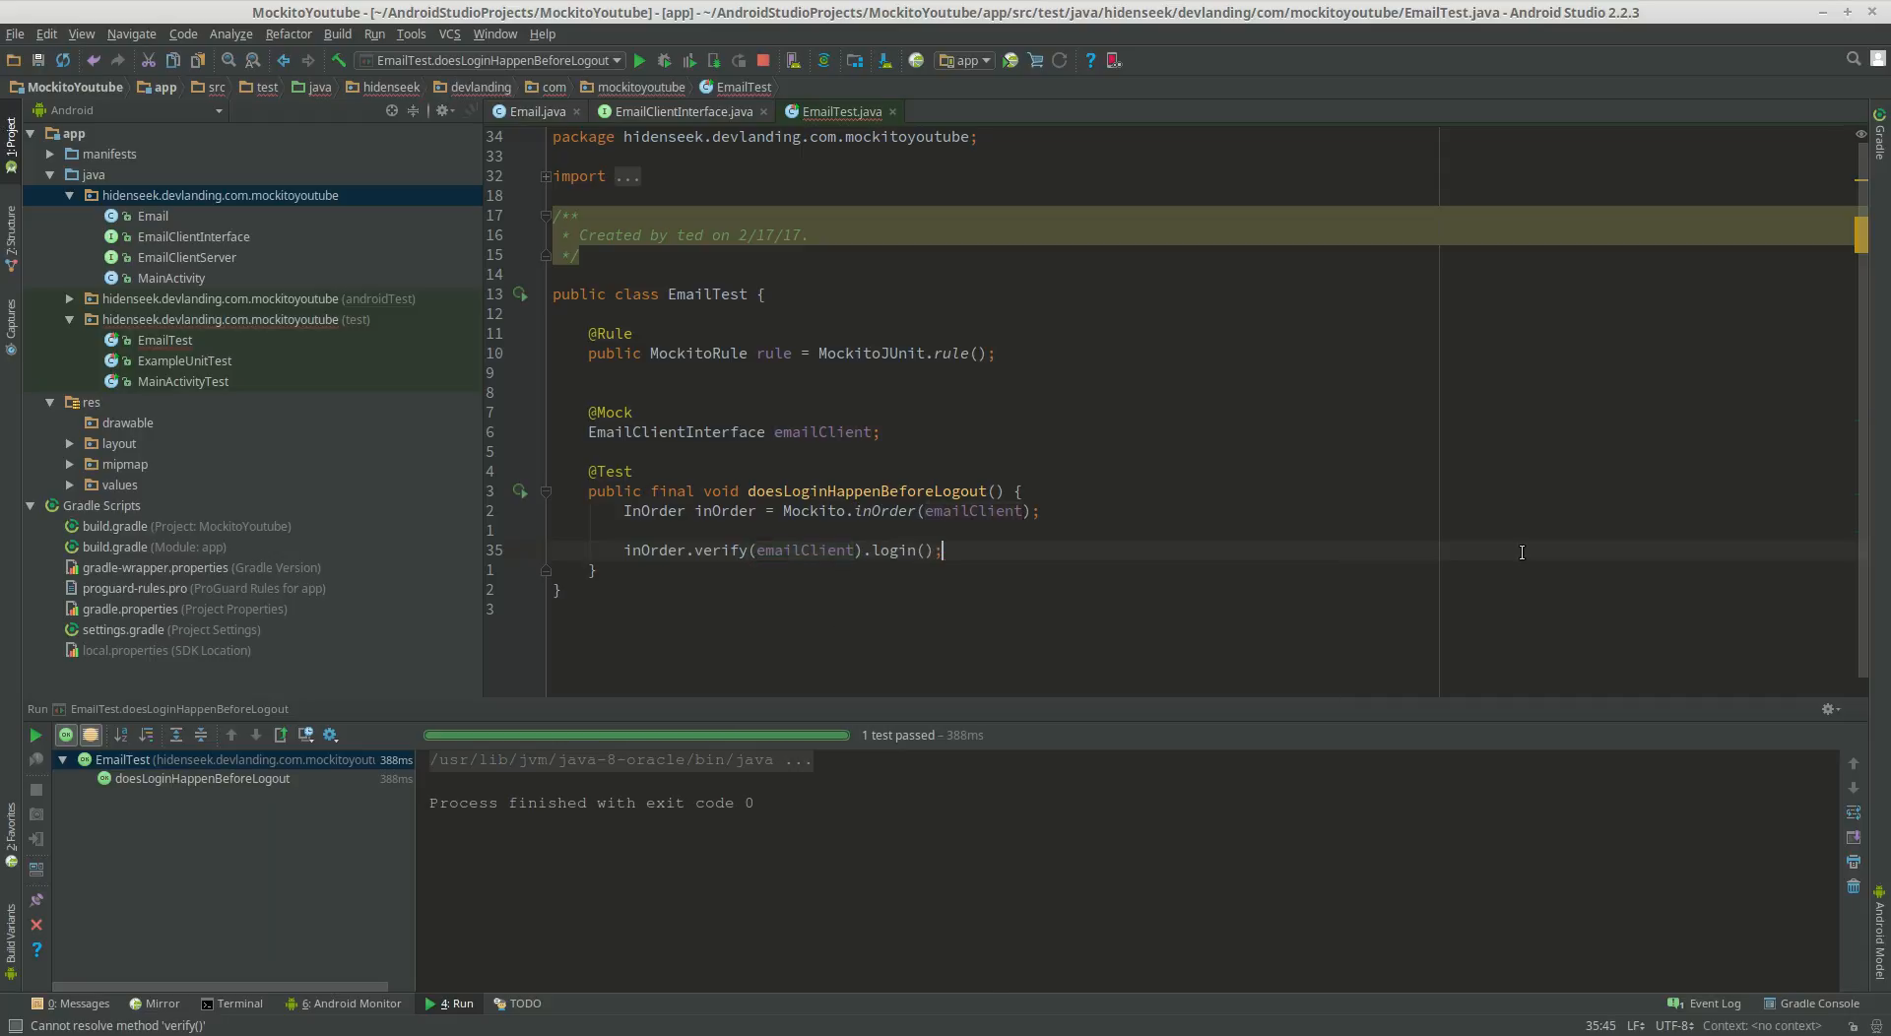
pyautogui.write('inOrder')
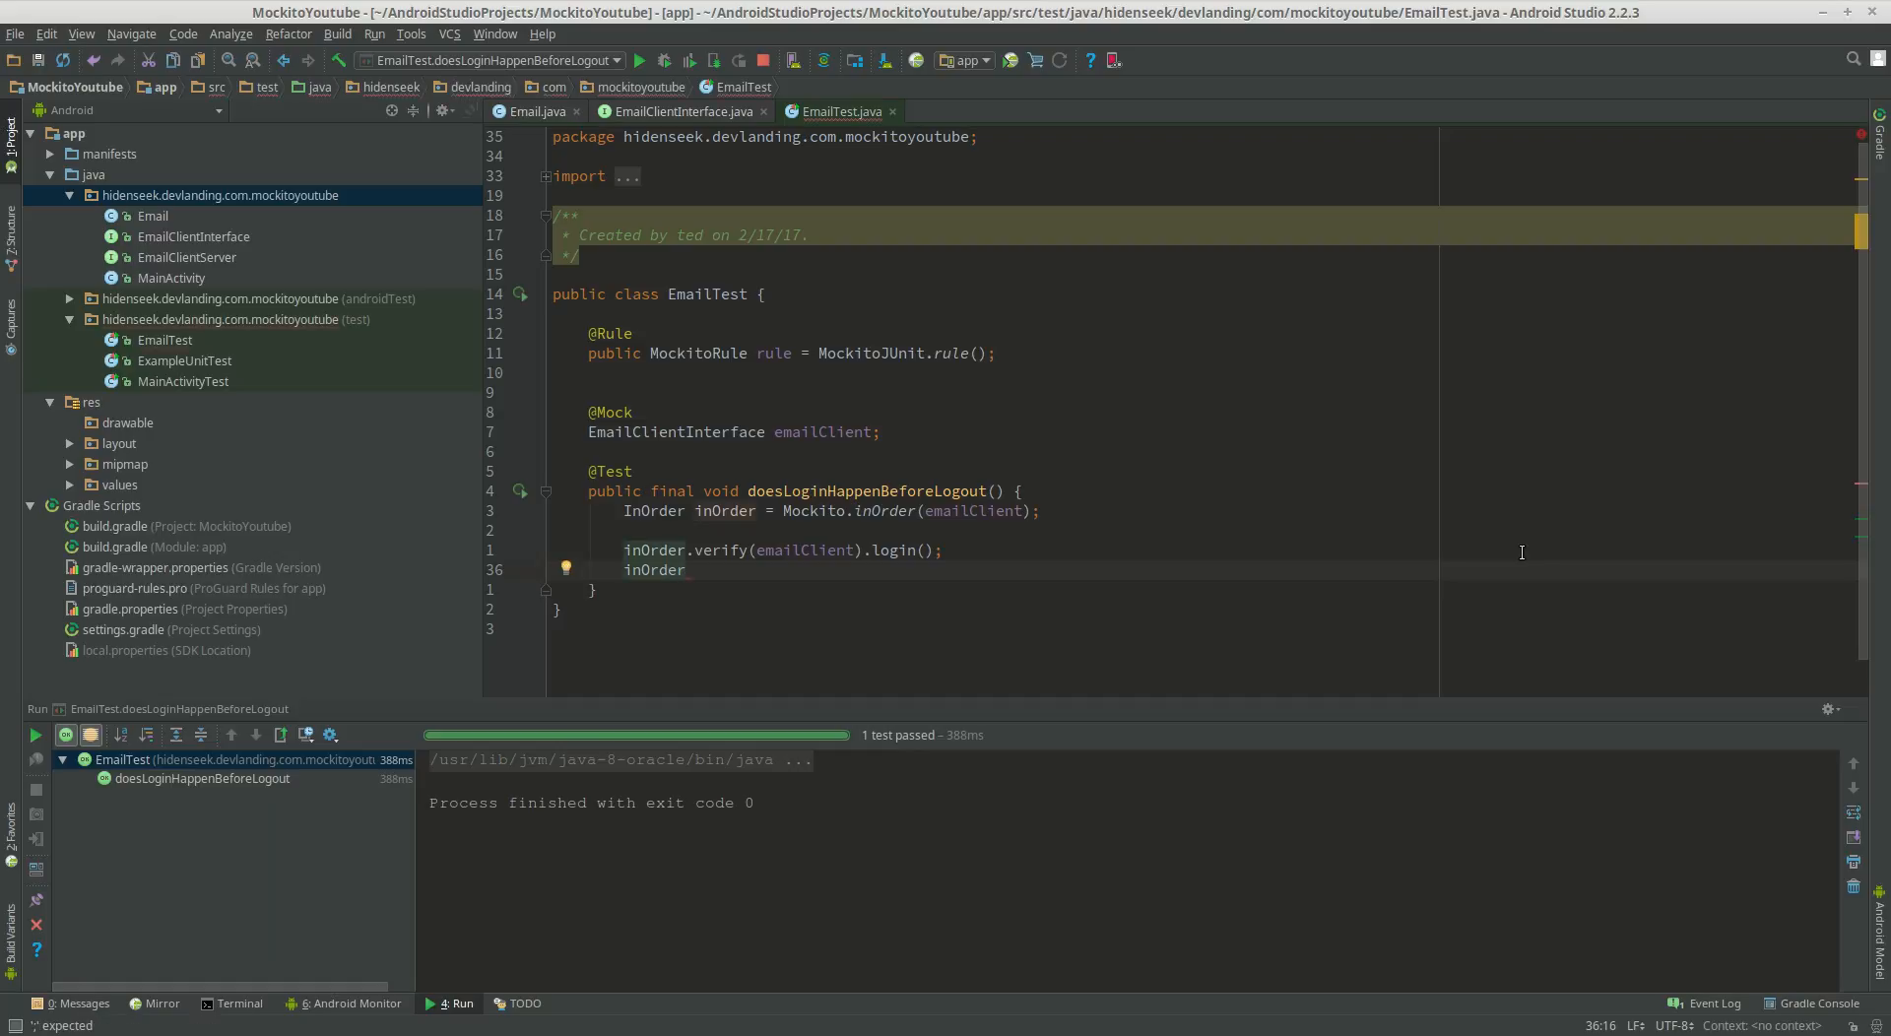
pyautogui.write('v')
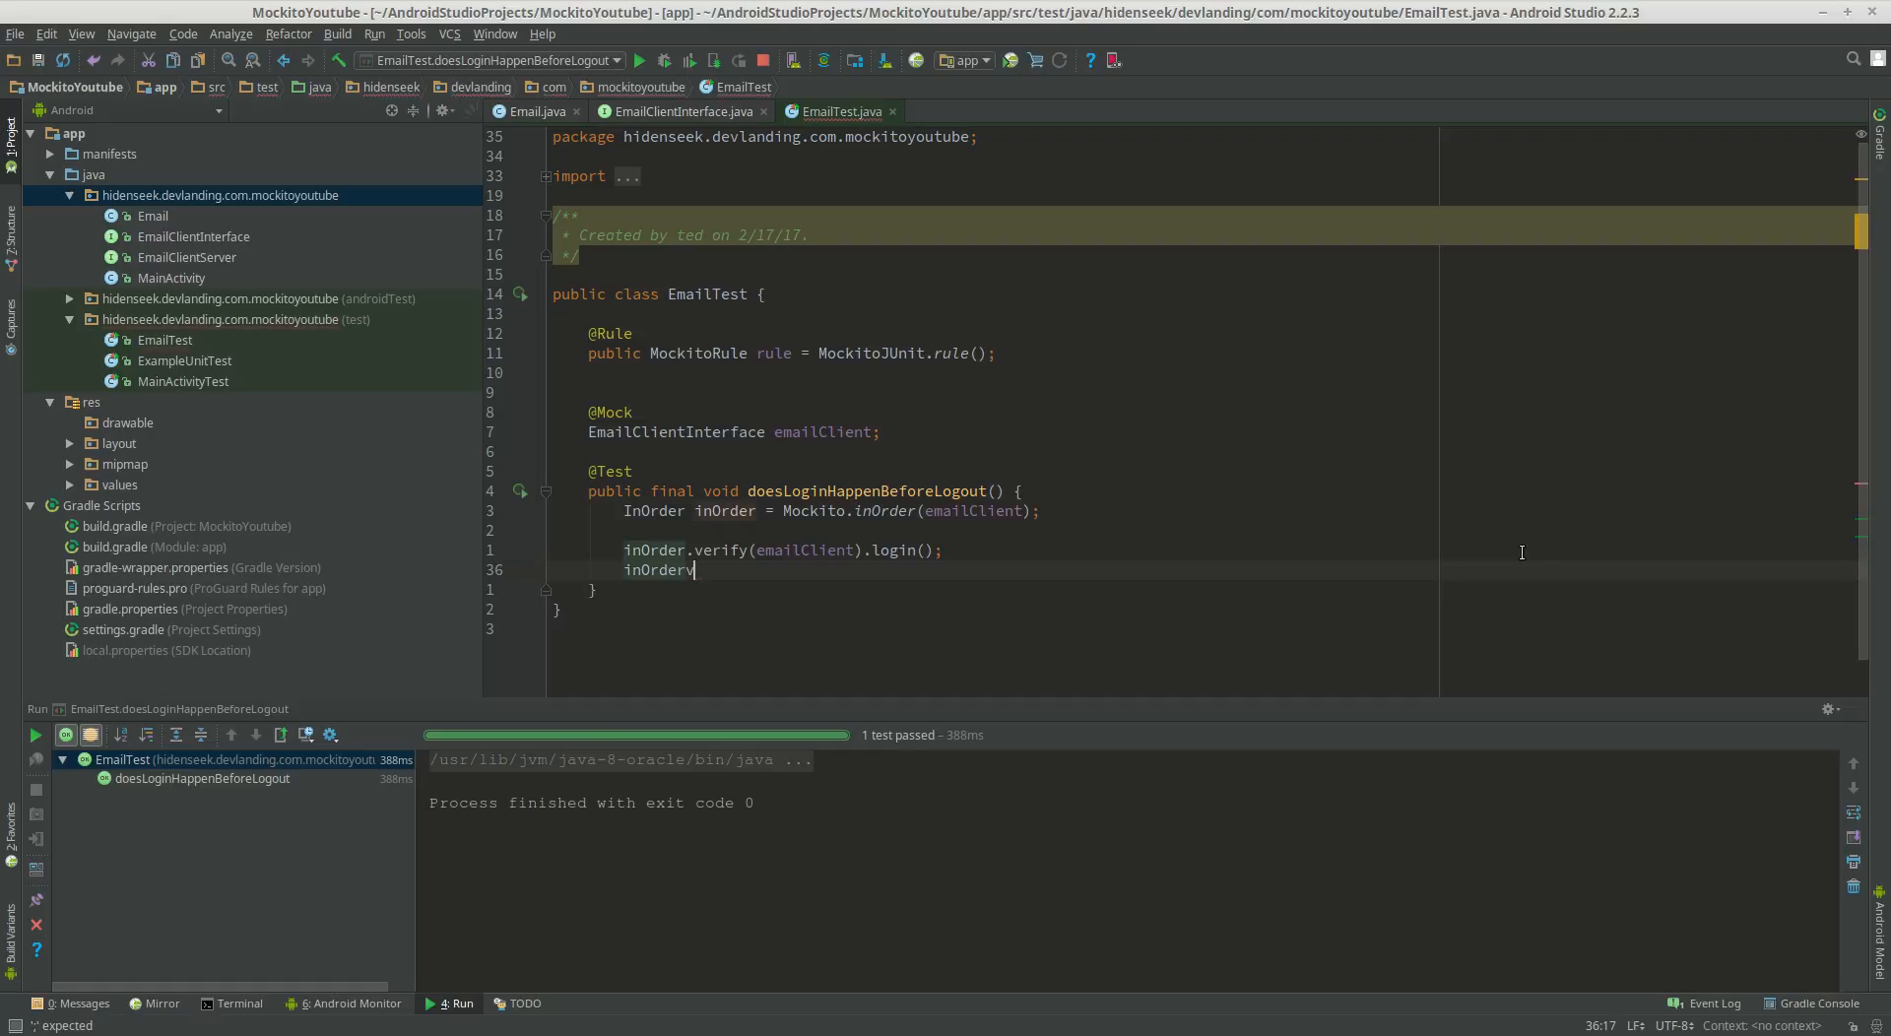
pyautogui.write('.verify(emailClient).logou')
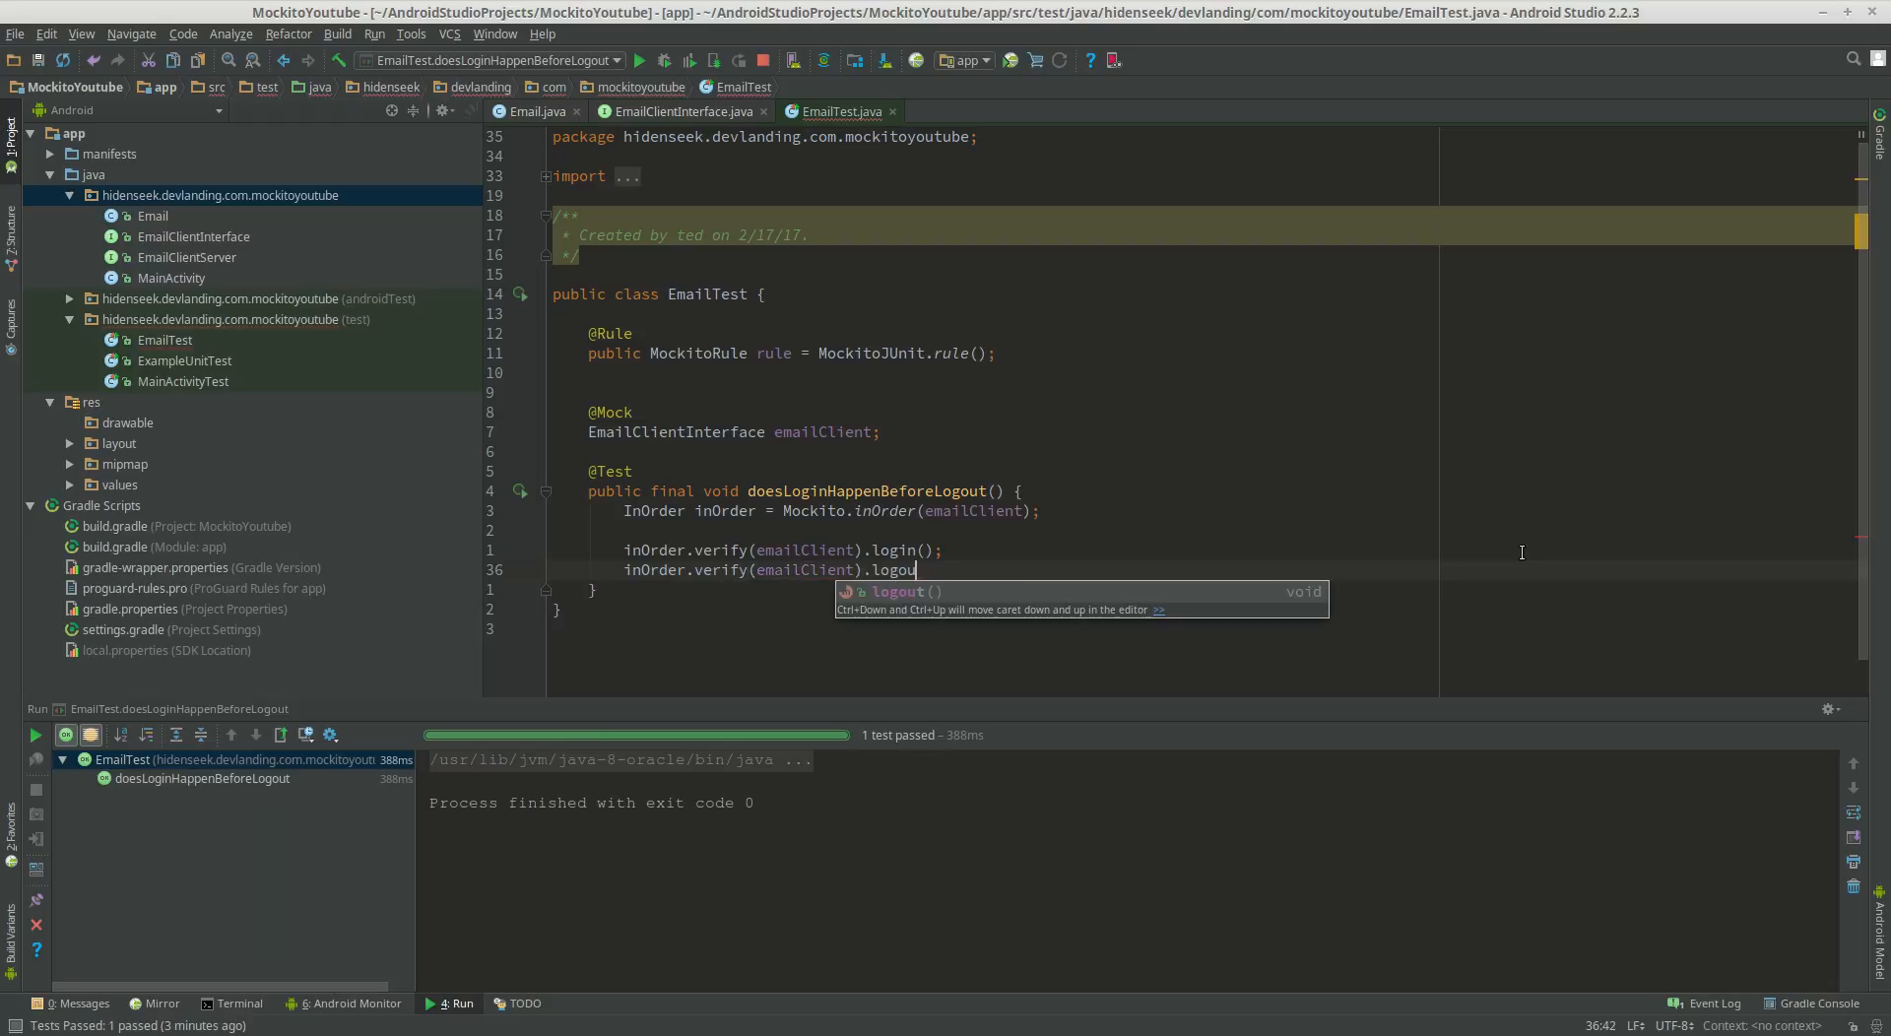
pyautogui.press('Enter')
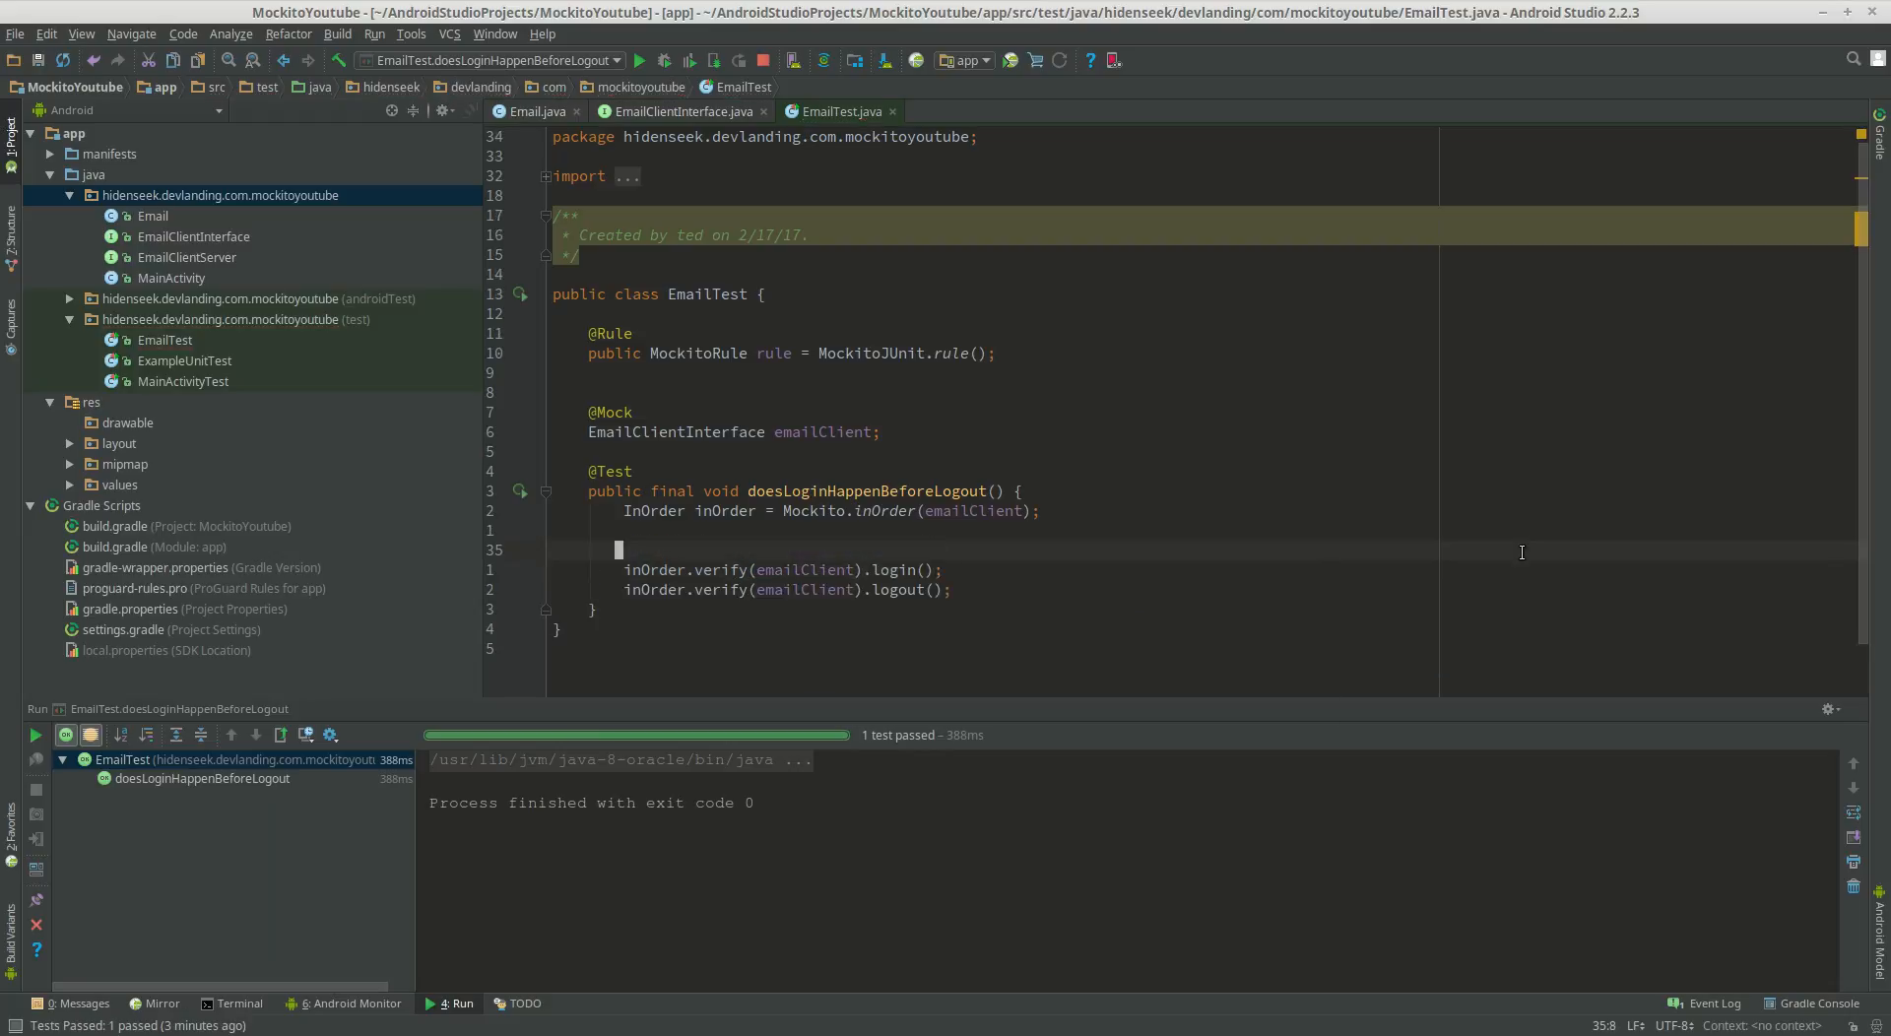
# Insert an emailClient.login(); call above the in-order verification lines
pyautogui.press('Enter')
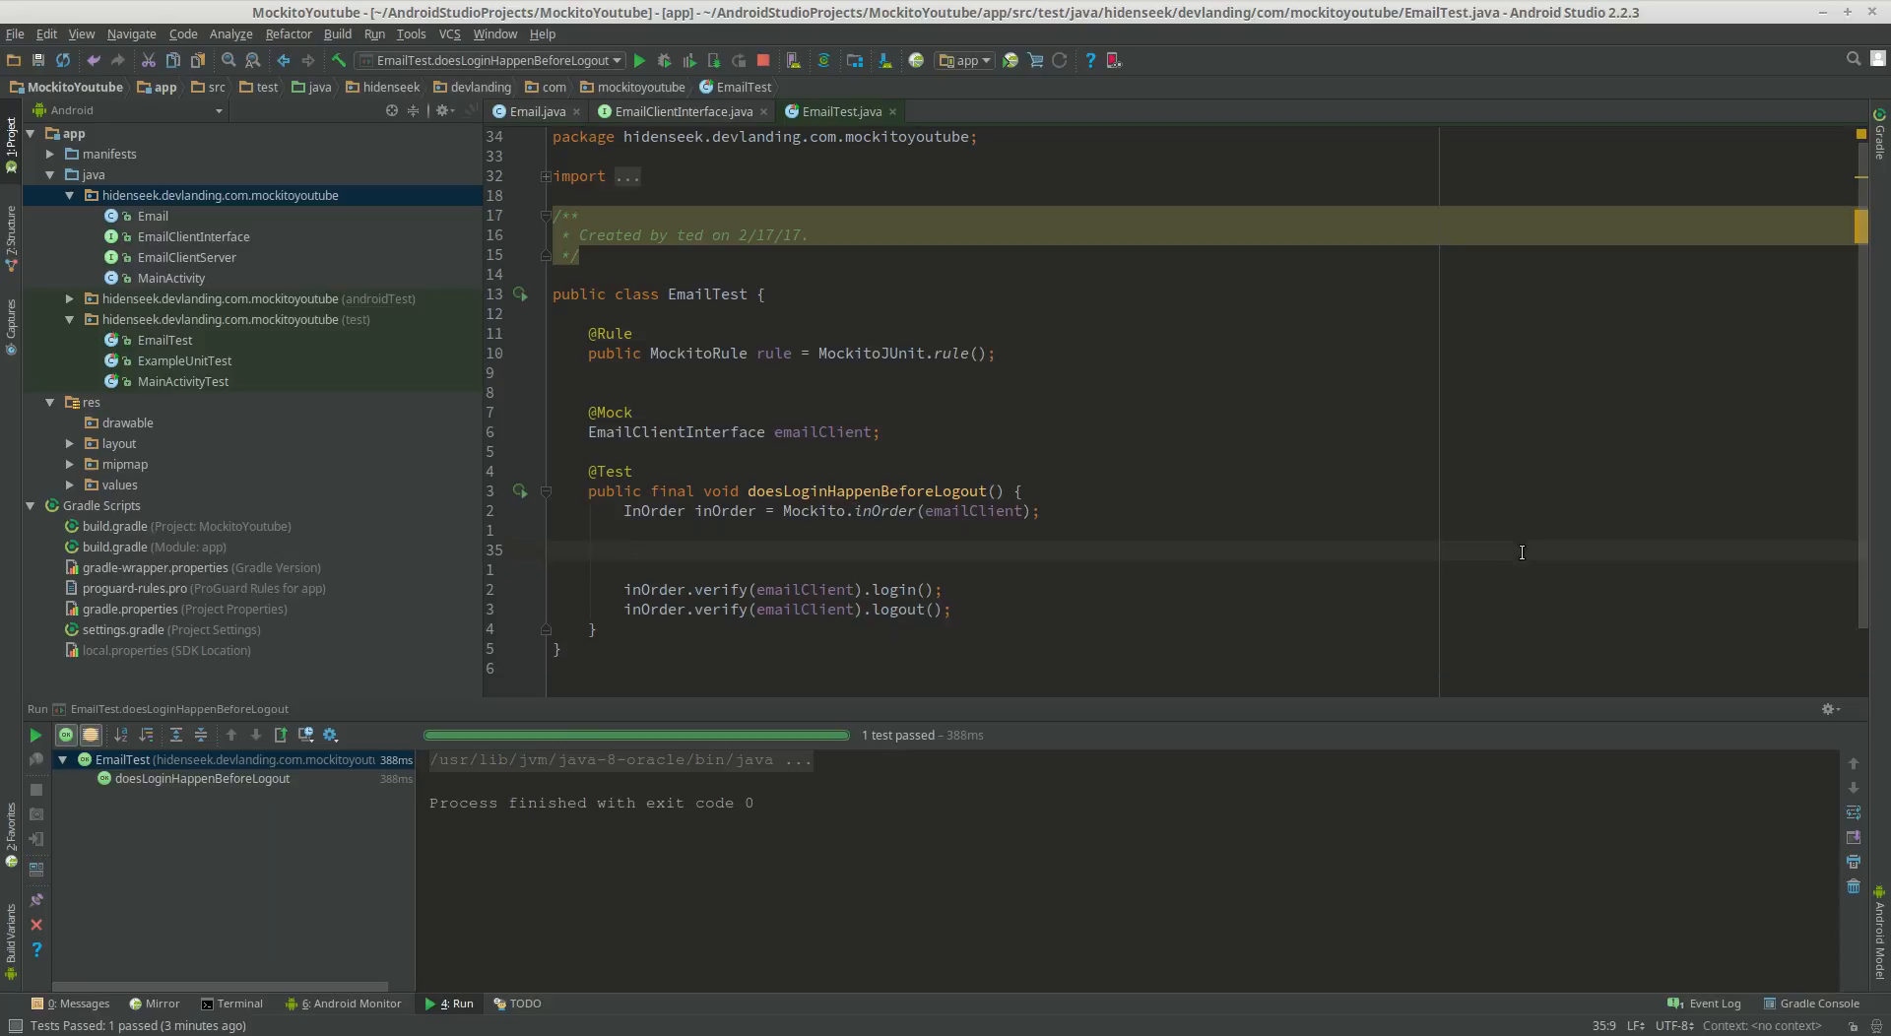
pyautogui.write('emailClient.lou')
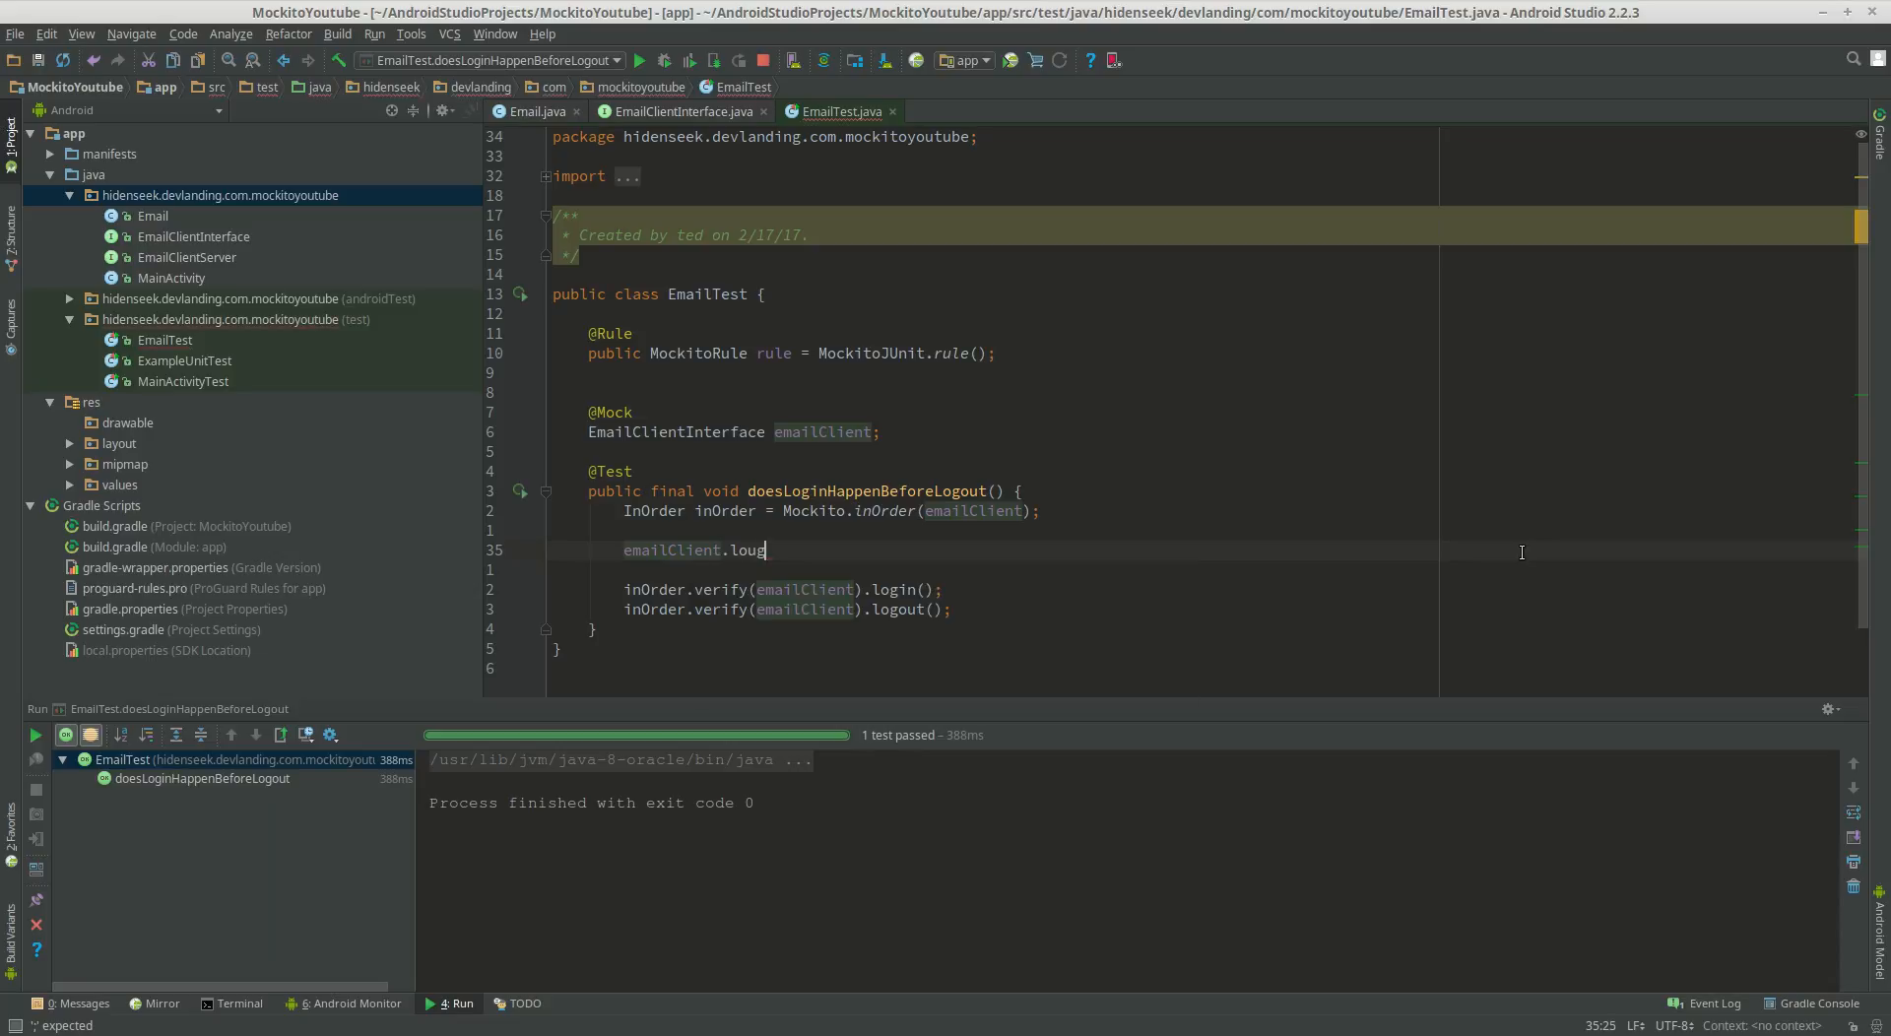
pyautogui.write('gout();')
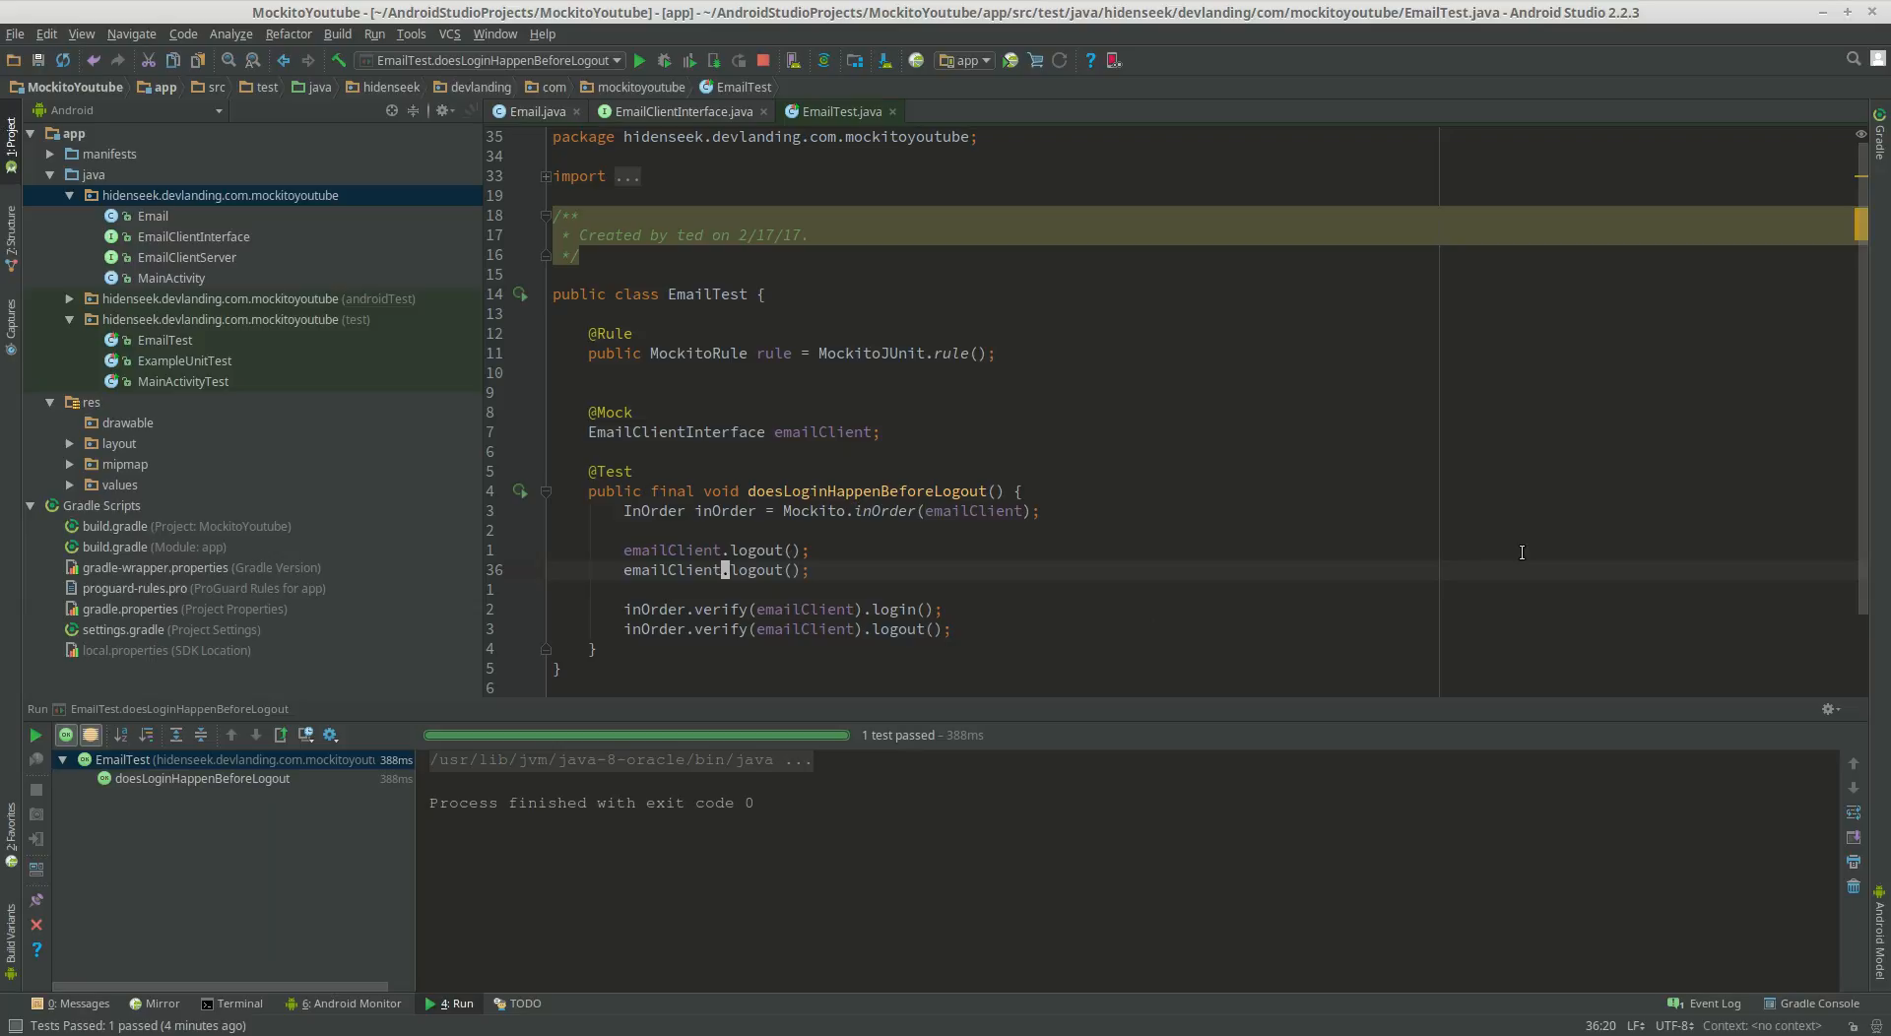
pyautogui.write('login')
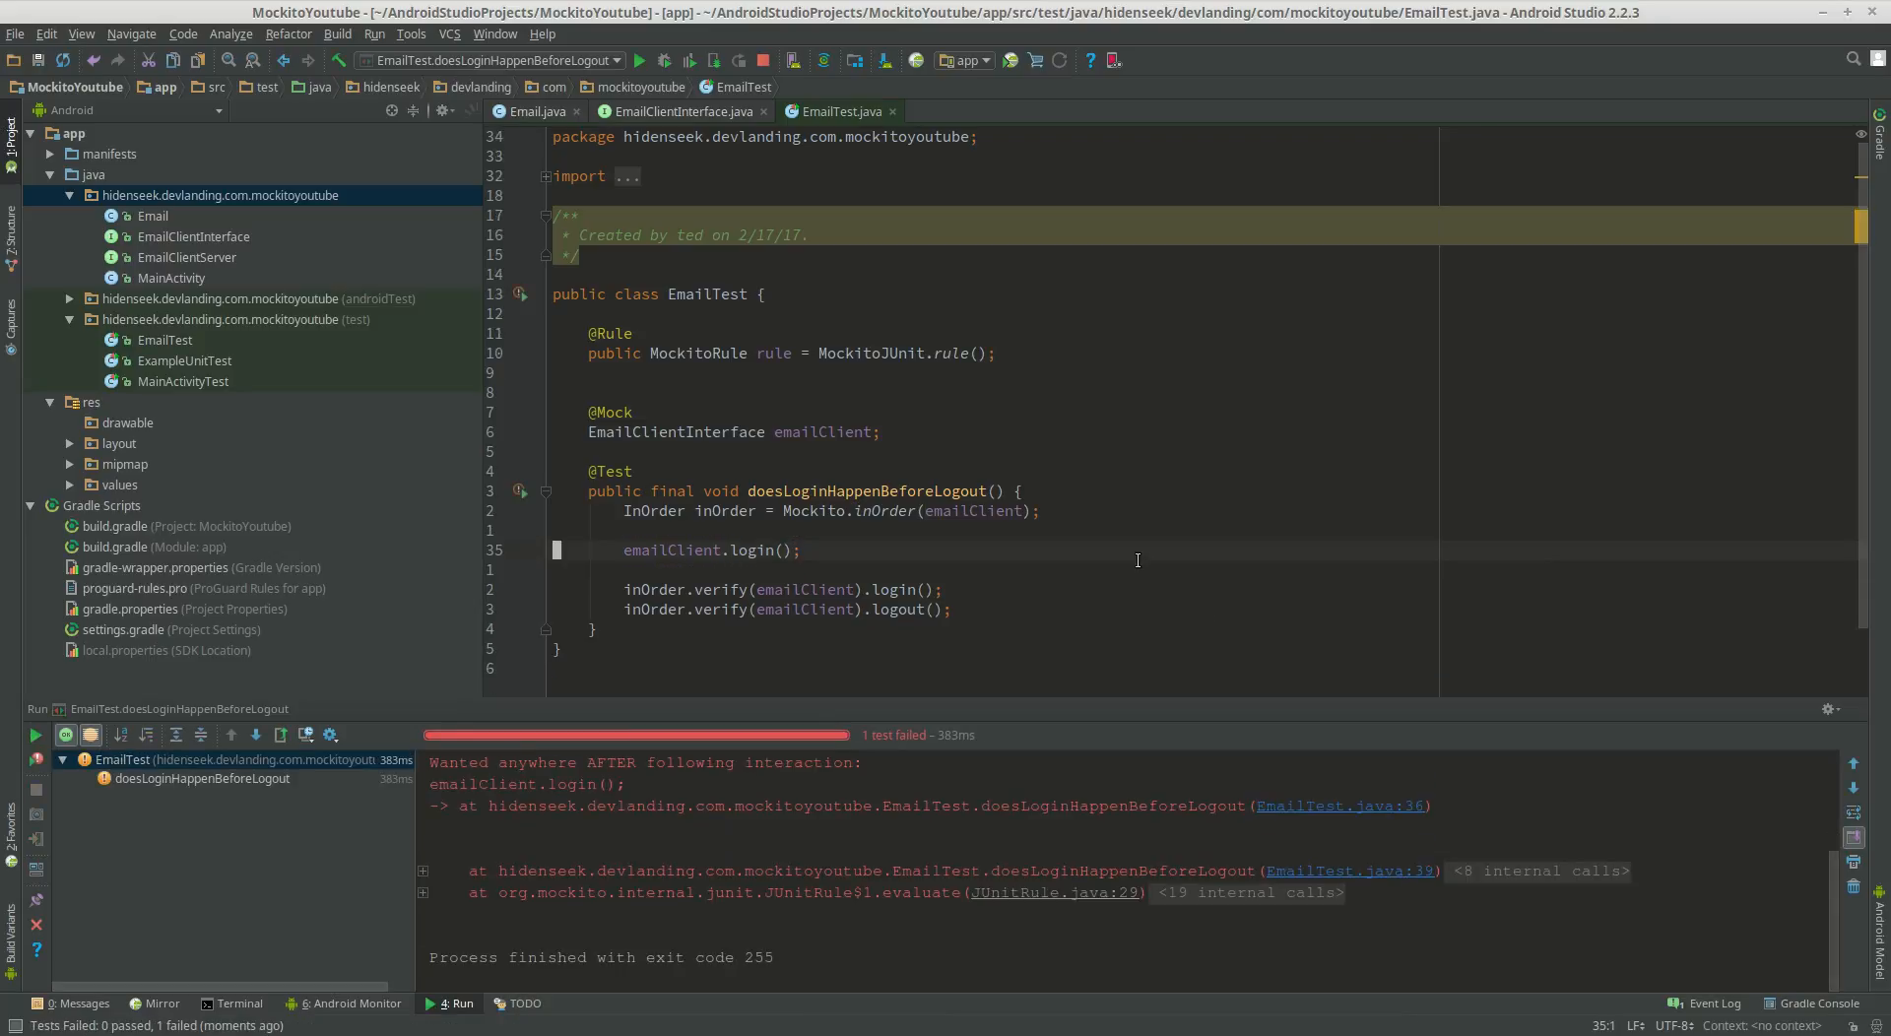
# Add a second emailClient.login(); below the first call and rerun the test
pyautogui.write('emailClient.')
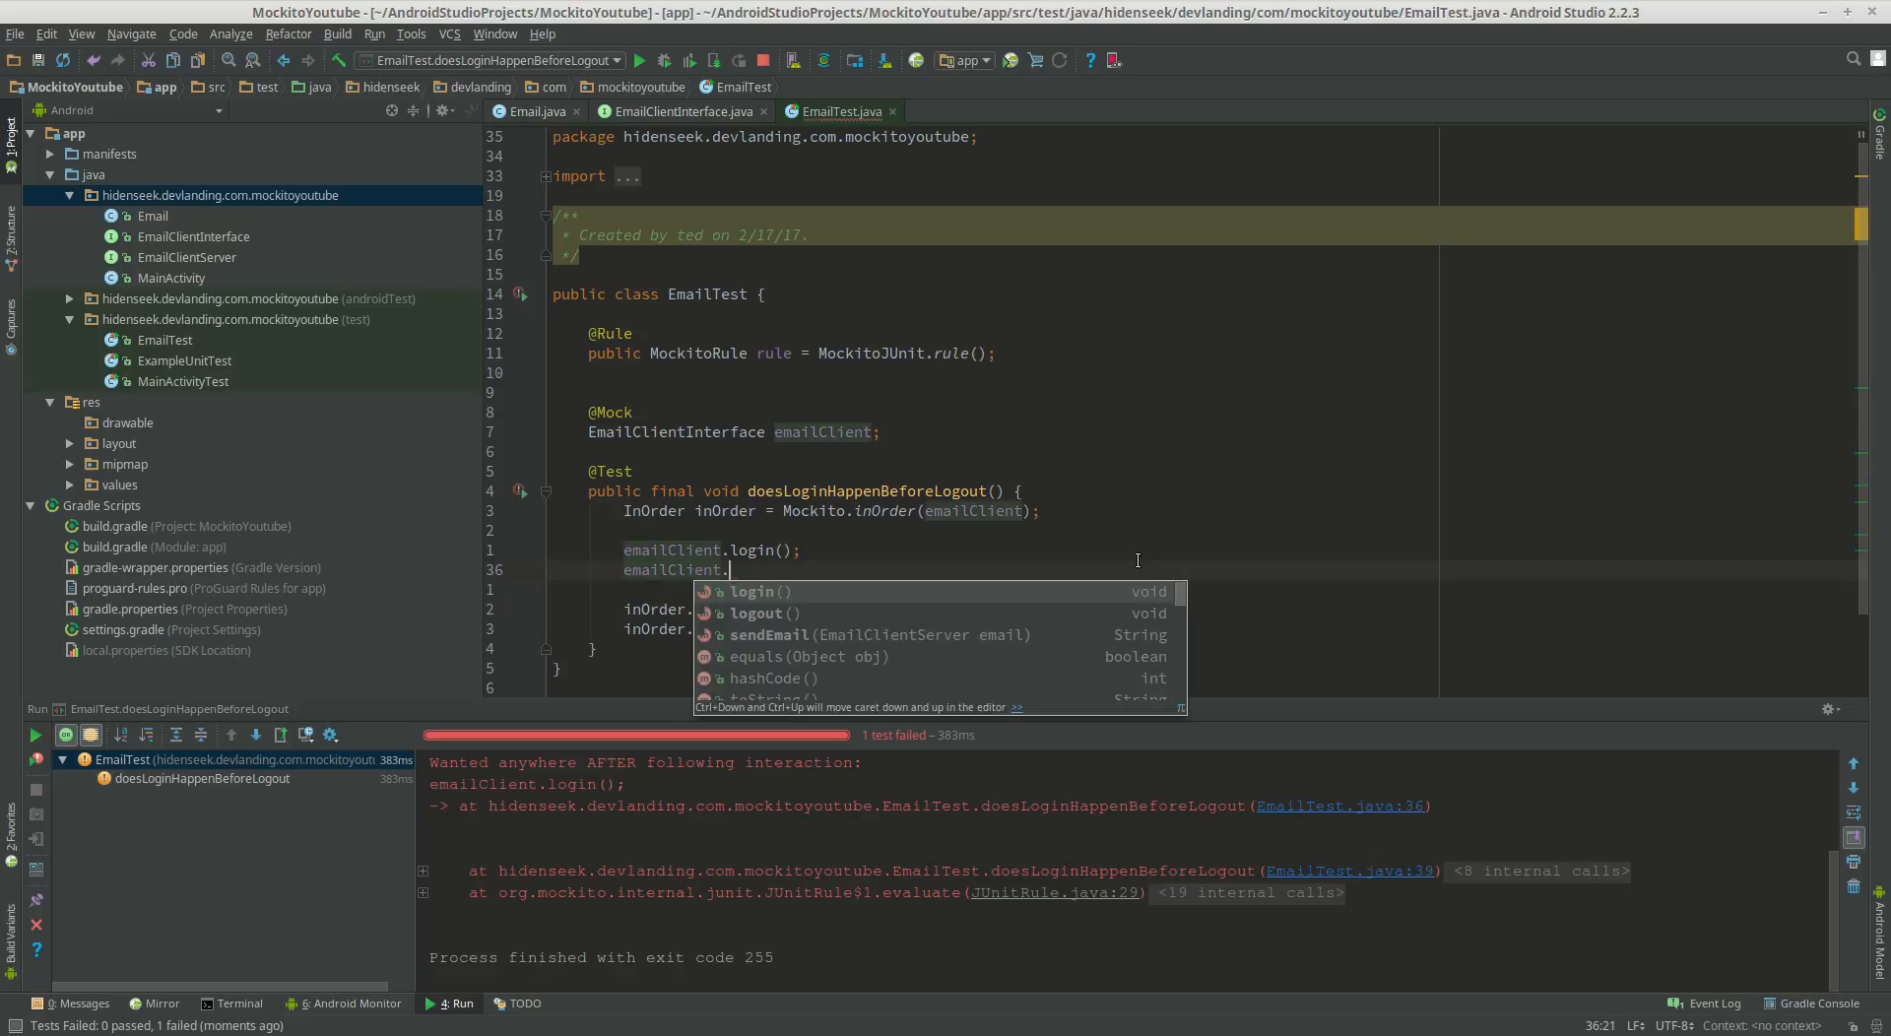
pyautogui.write('login();')
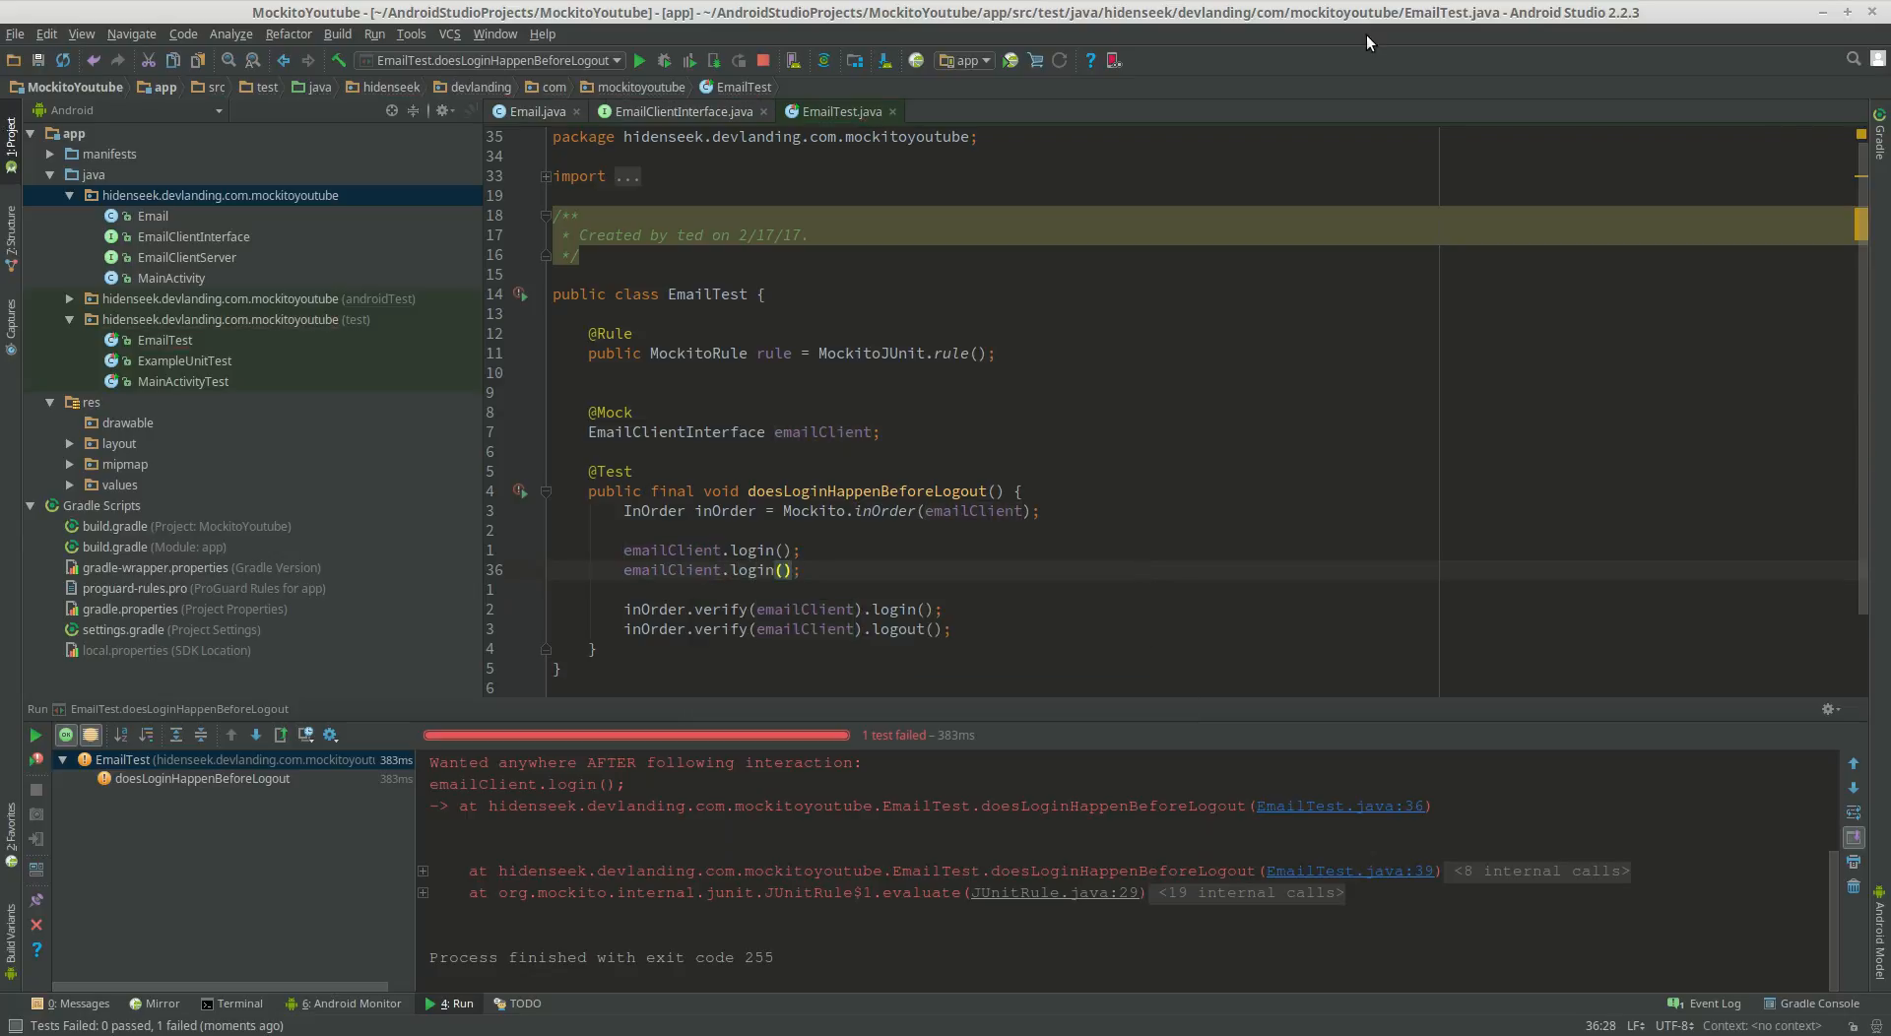
pyautogui.click(650, 60)
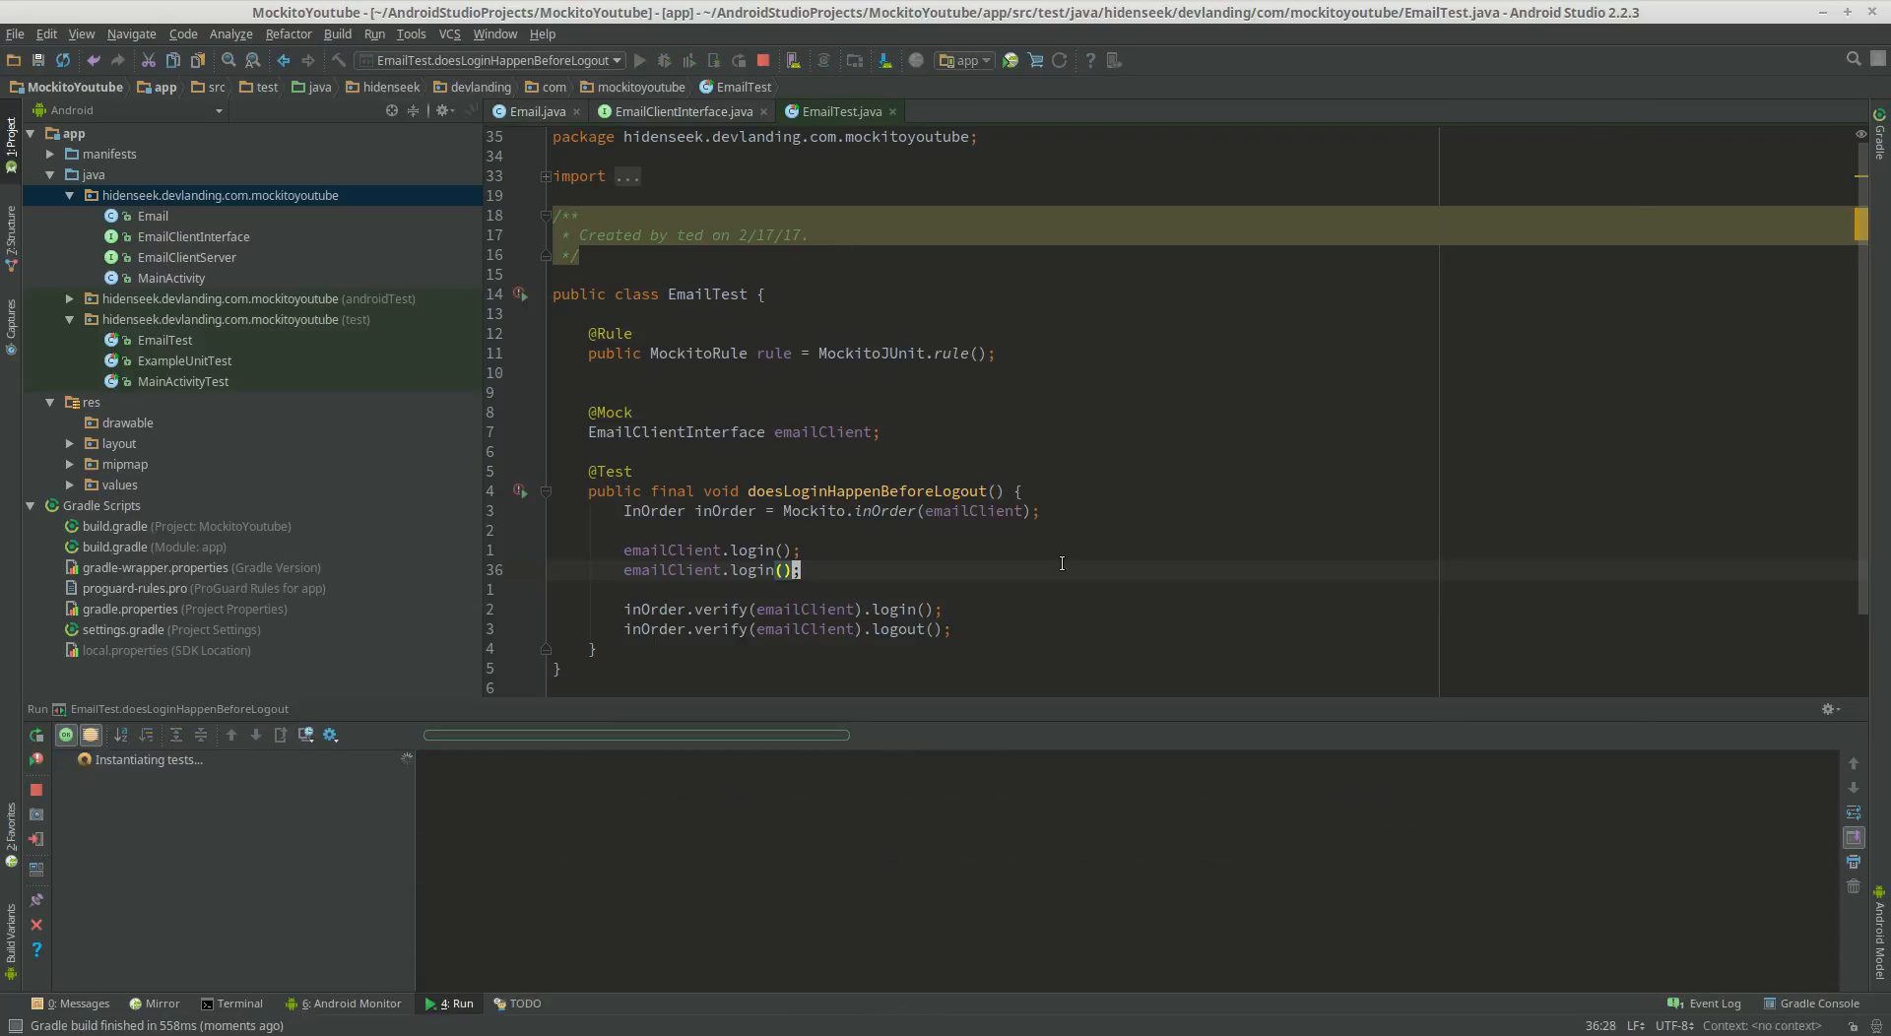
# Change the second emailClient call to logout() and rerun doesLoginHappenBeforeLogout
pyautogui.rightClick(835, 569)
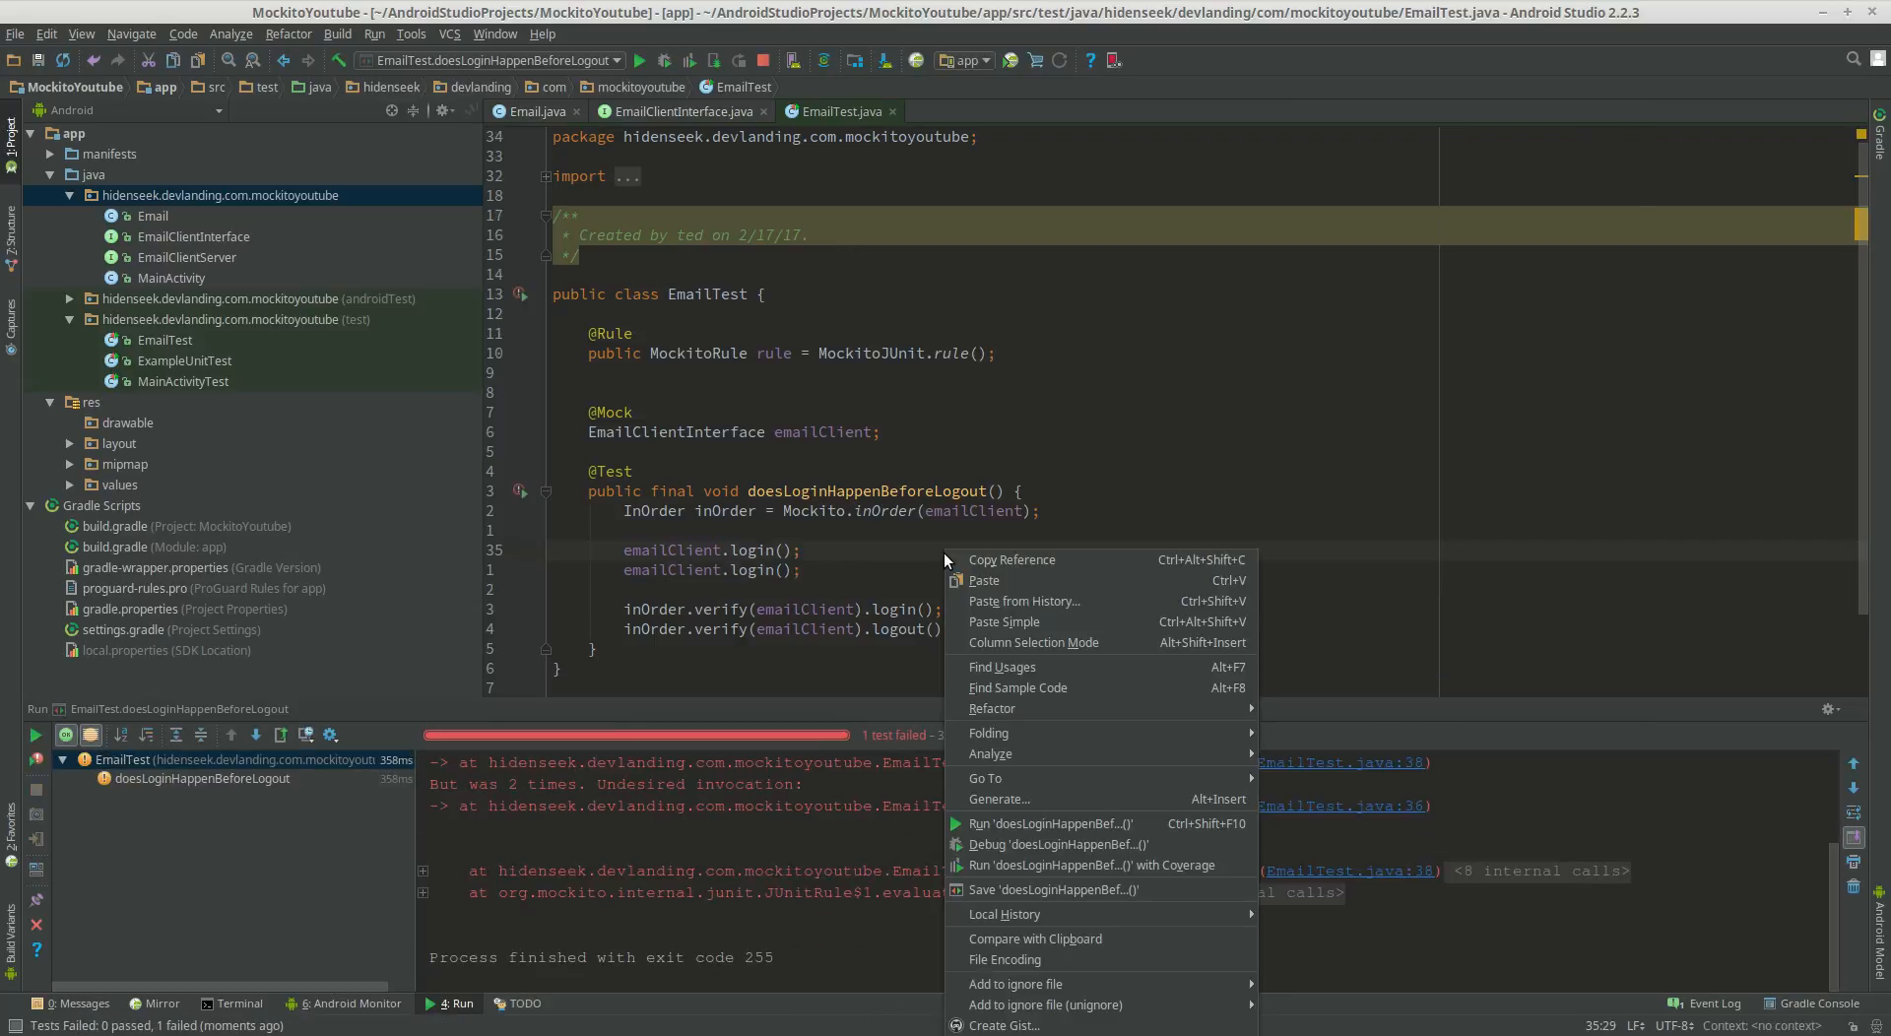
pyautogui.click(742, 570)
pyautogui.write('out')
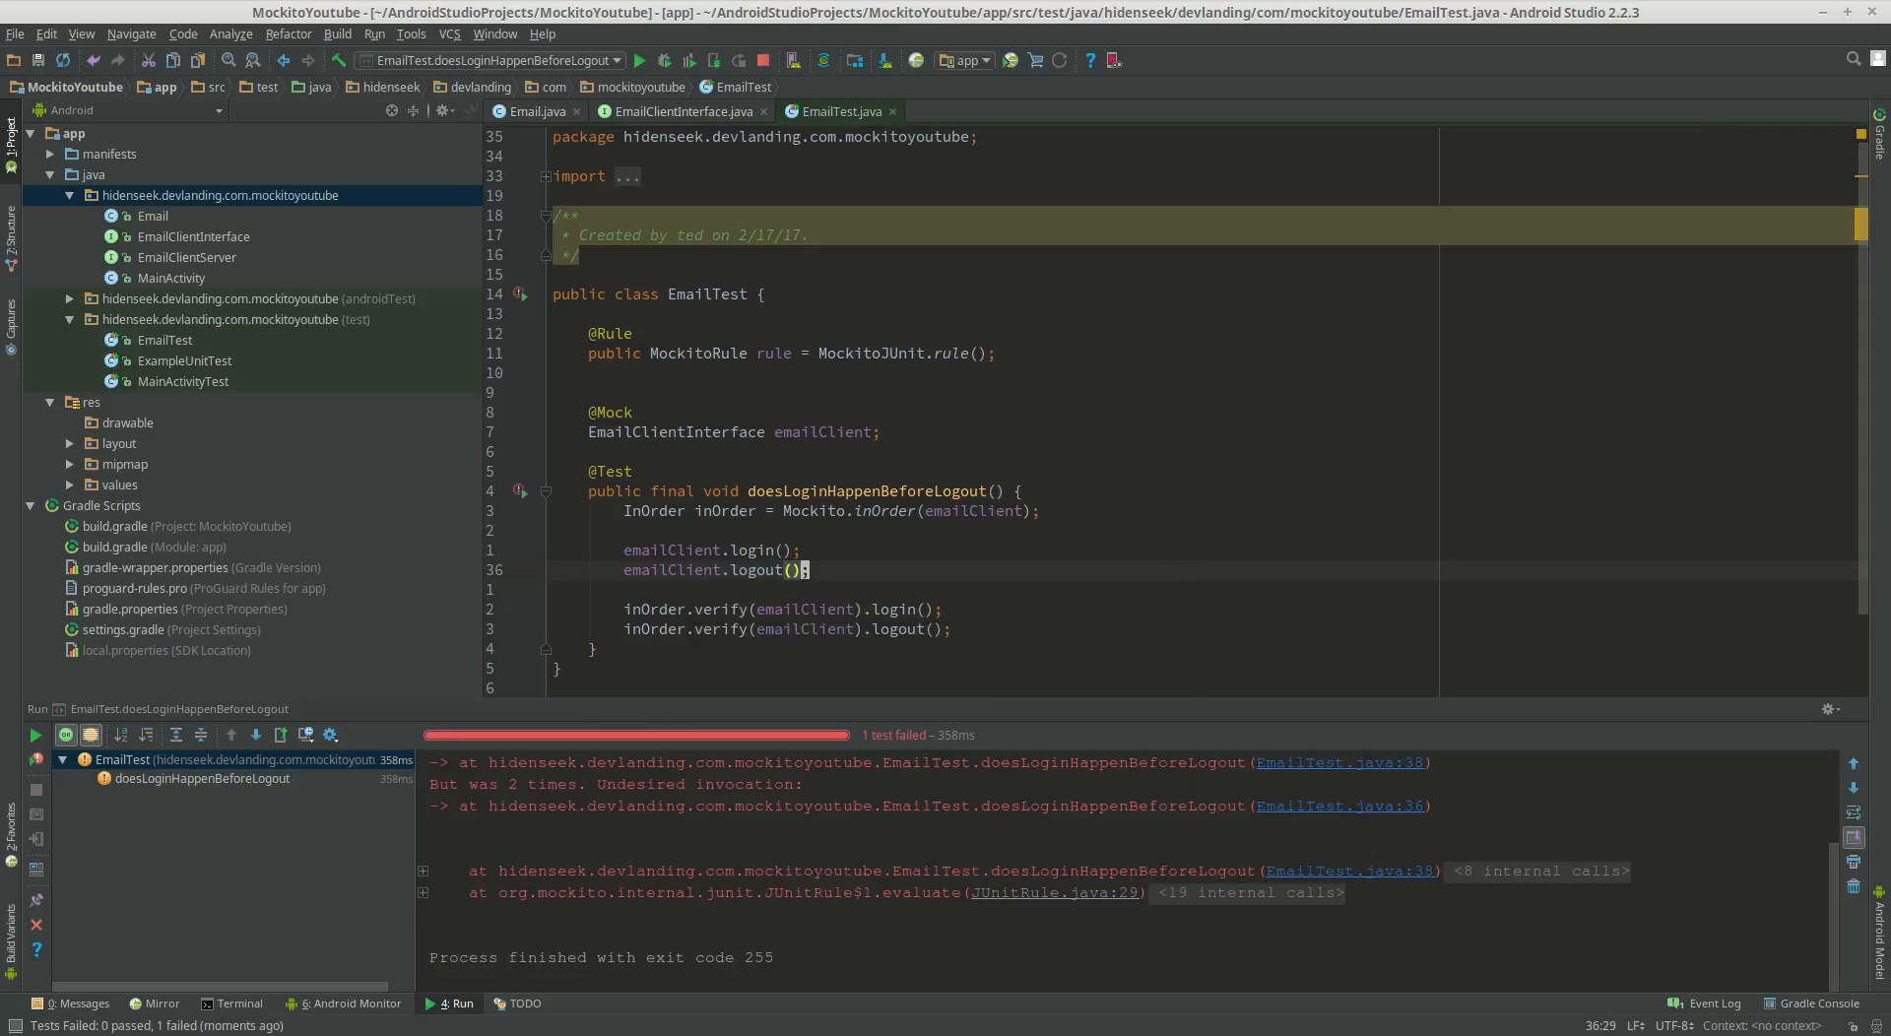
pyautogui.click(650, 60)
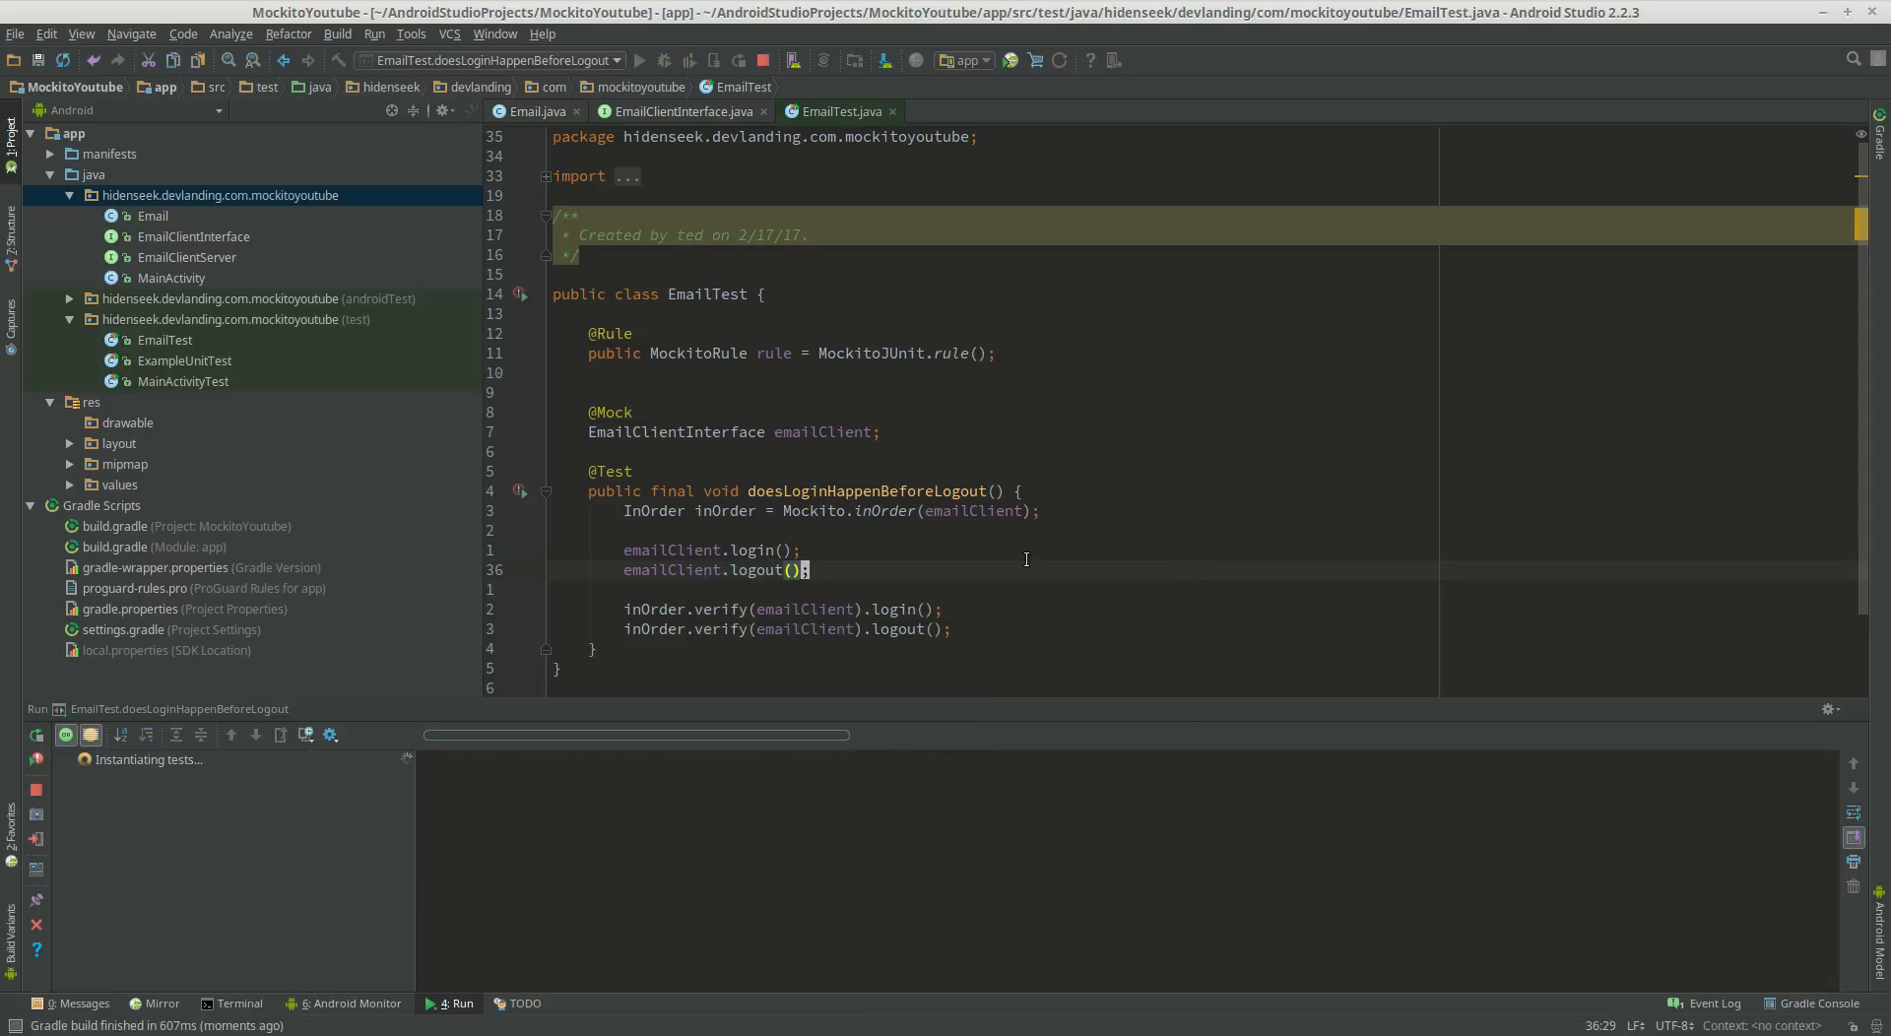